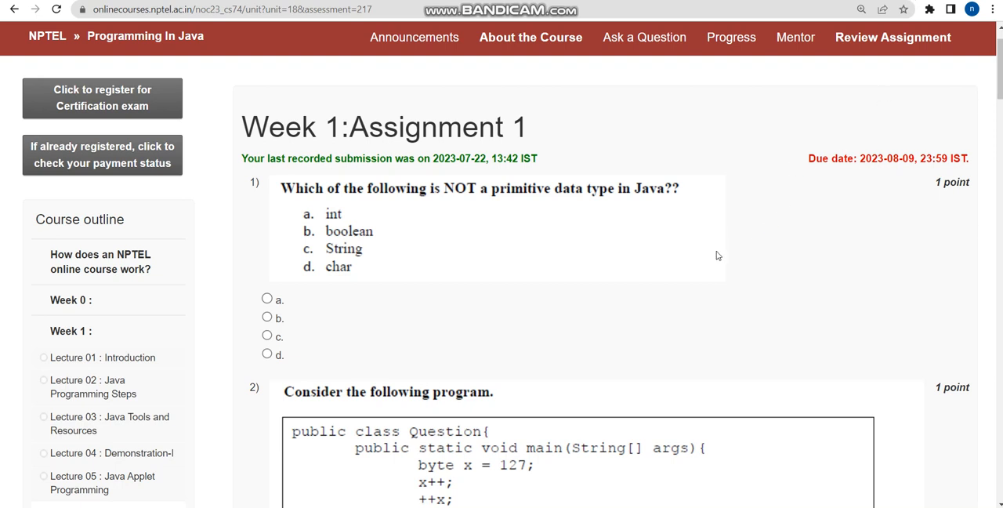
mouse_move(729, 258)
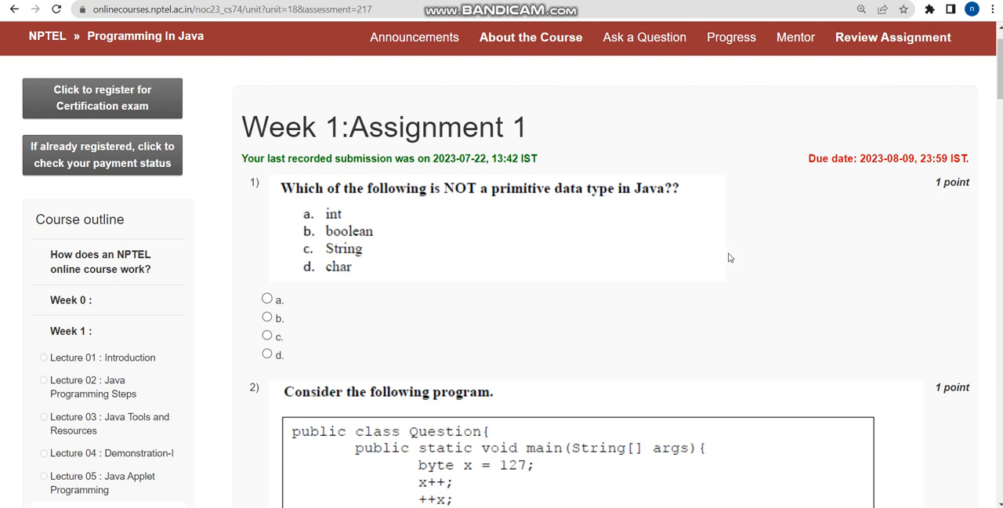
mouse_move(744, 245)
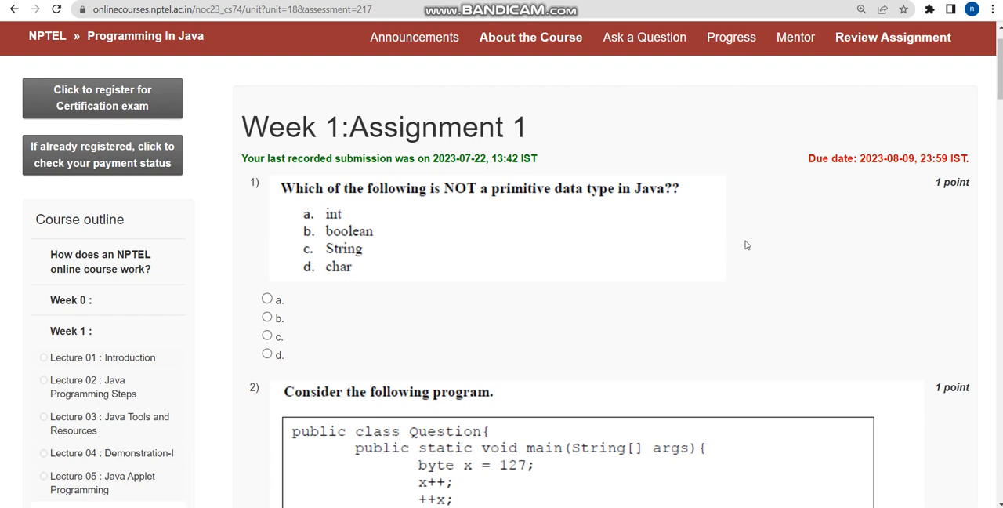
mouse_move(740, 242)
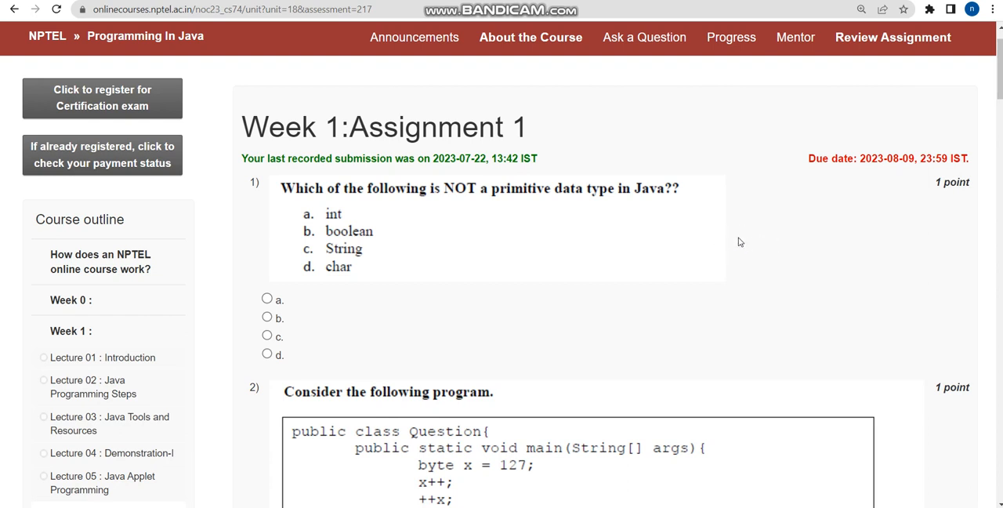
mouse_move(83, 47)
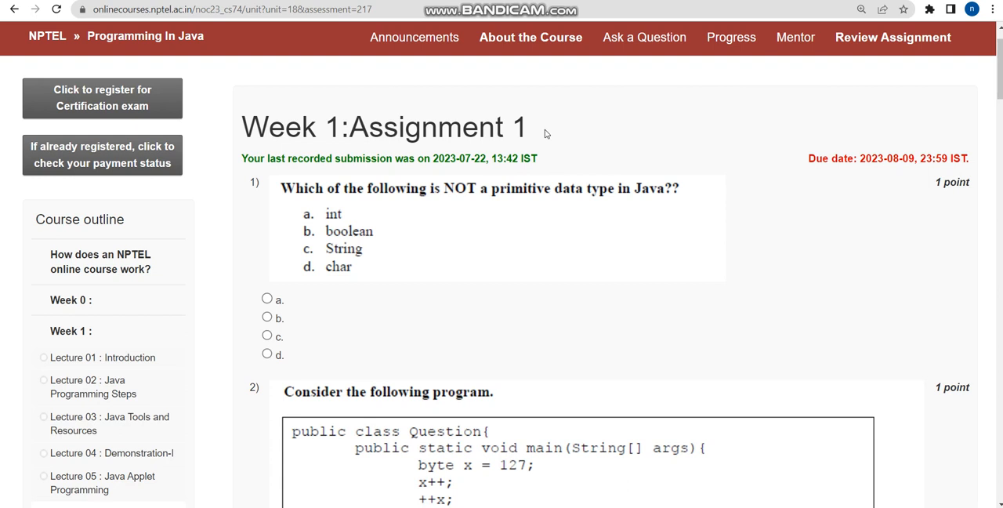
mouse_move(865, 84)
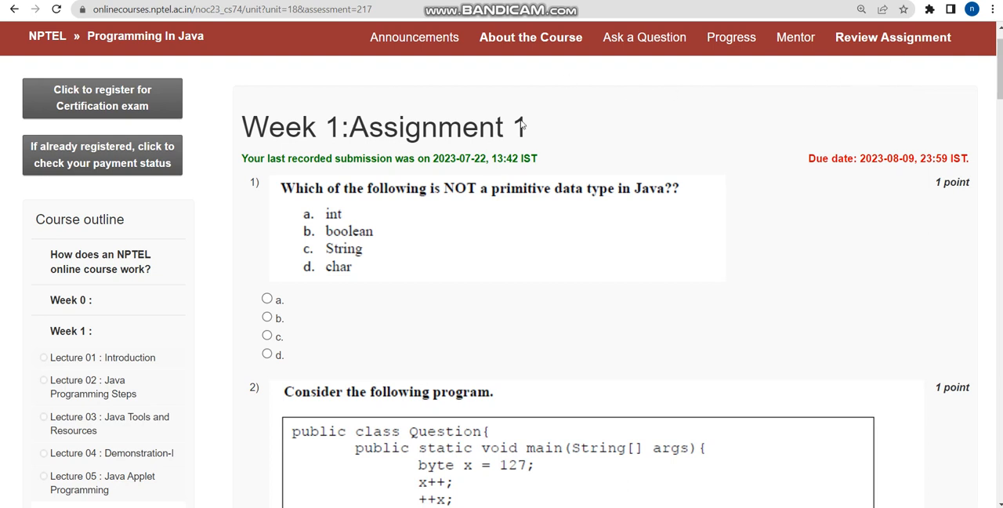
mouse_move(583, 119)
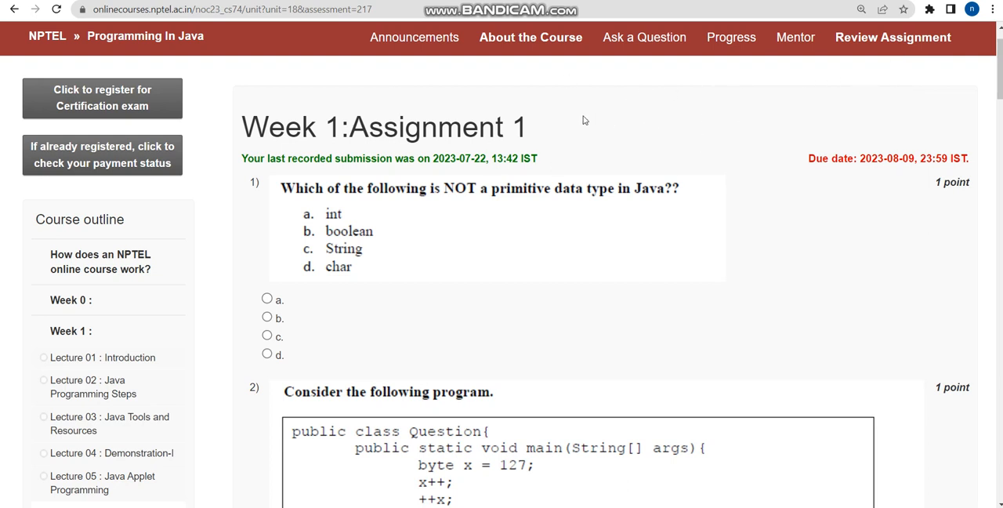
mouse_move(721, 136)
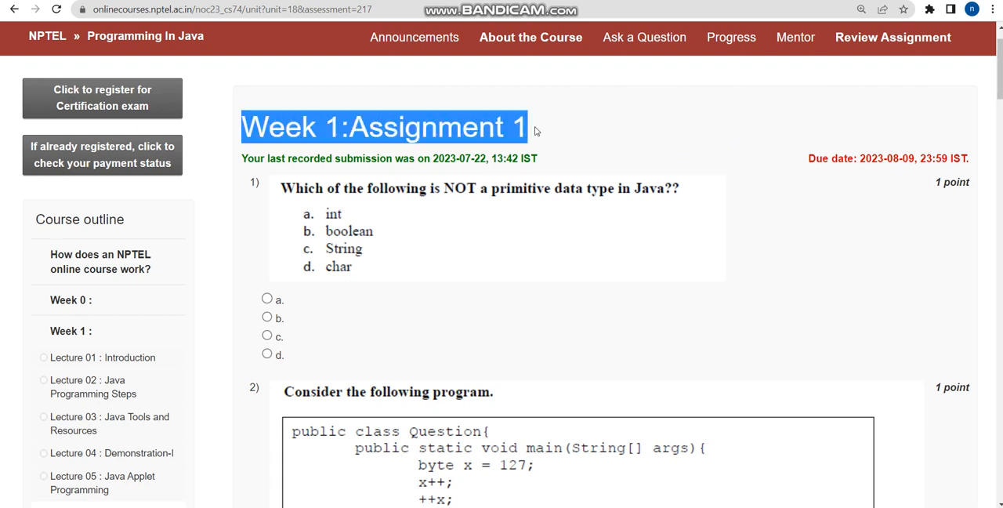
Underline question 1, circle NOT, and choose option c, String, as the answer.
click(871, 131)
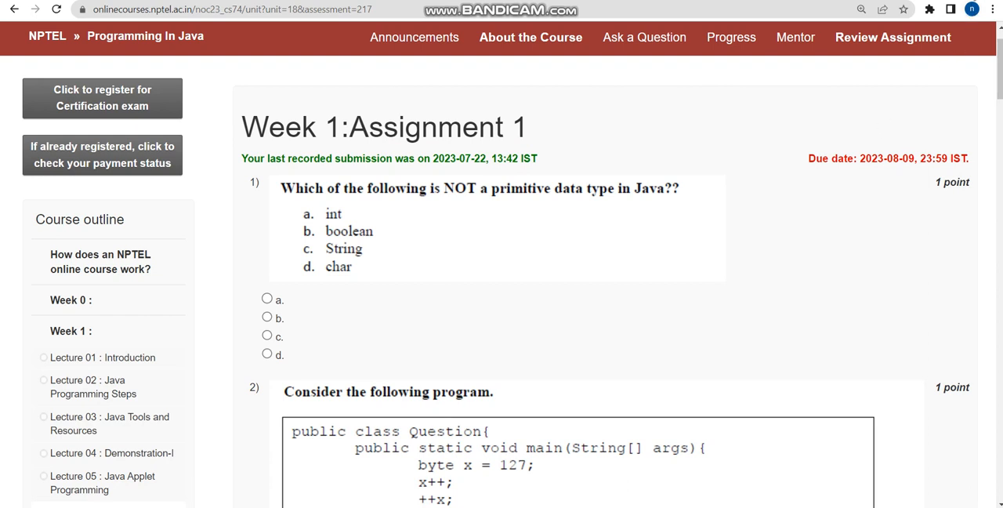
click(993, 28)
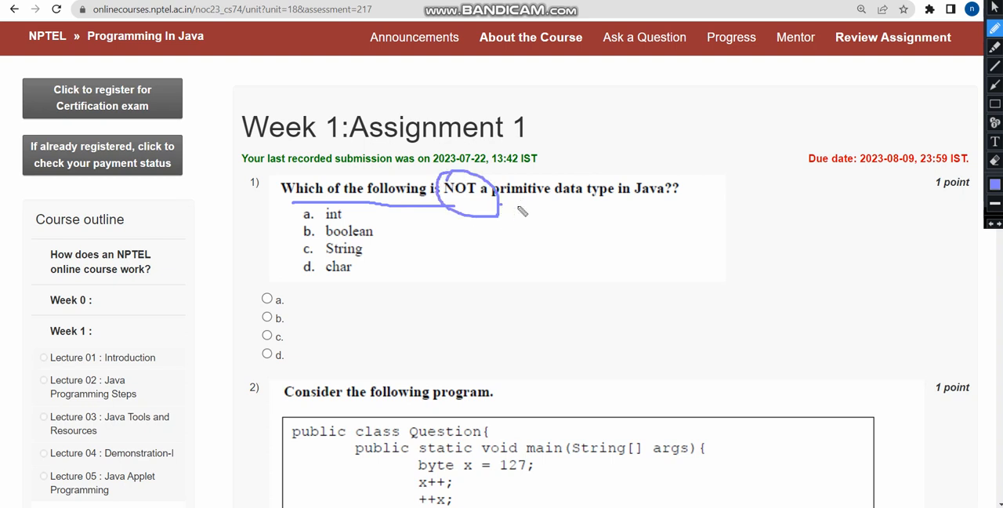
drag(499, 206, 683, 215)
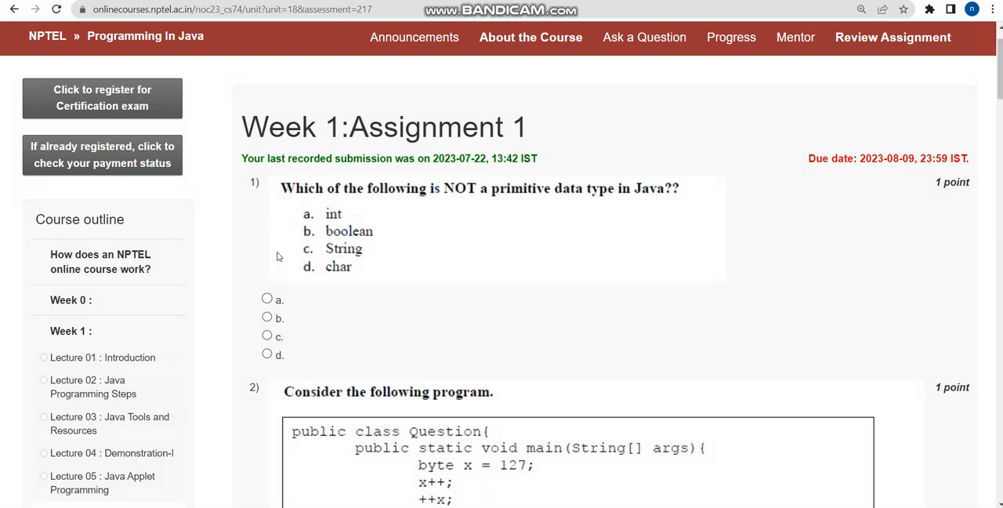
click(267, 336)
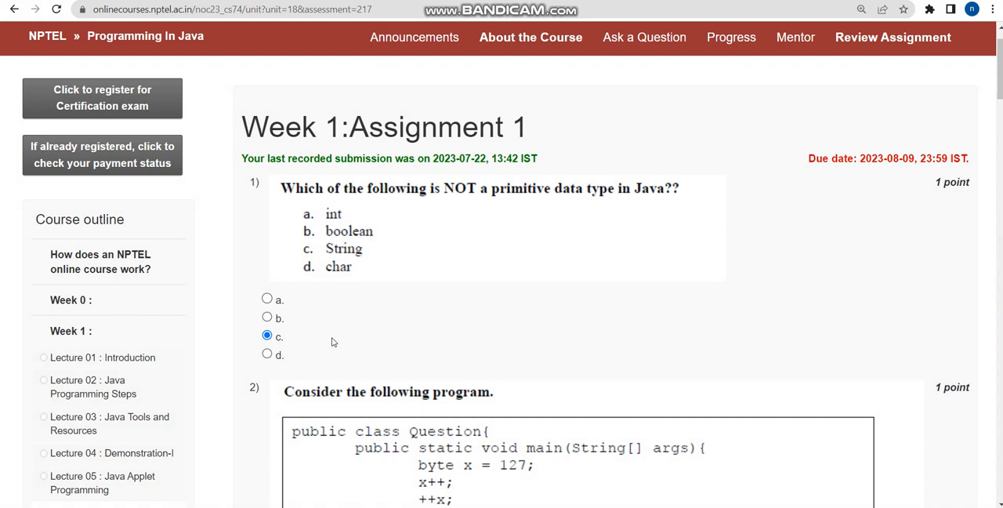
mouse_move(430, 236)
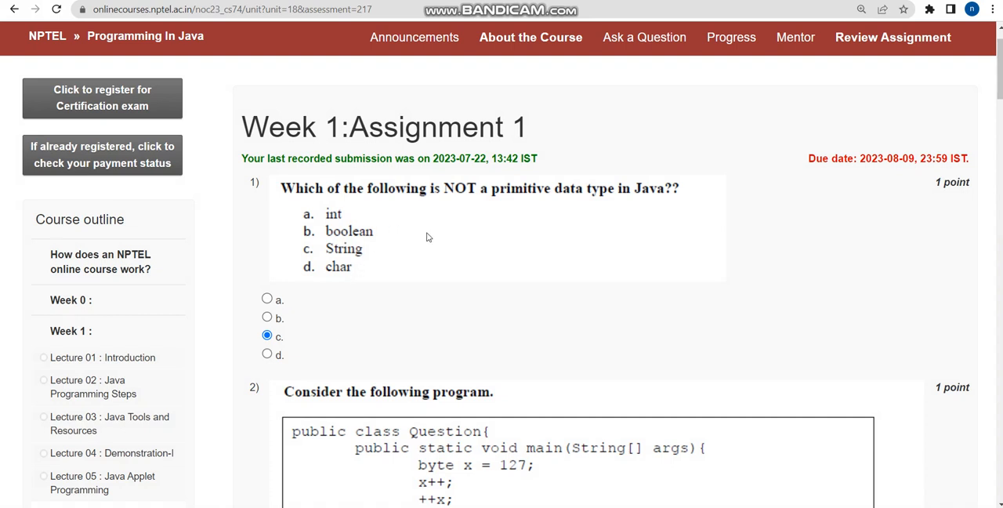
mouse_move(414, 235)
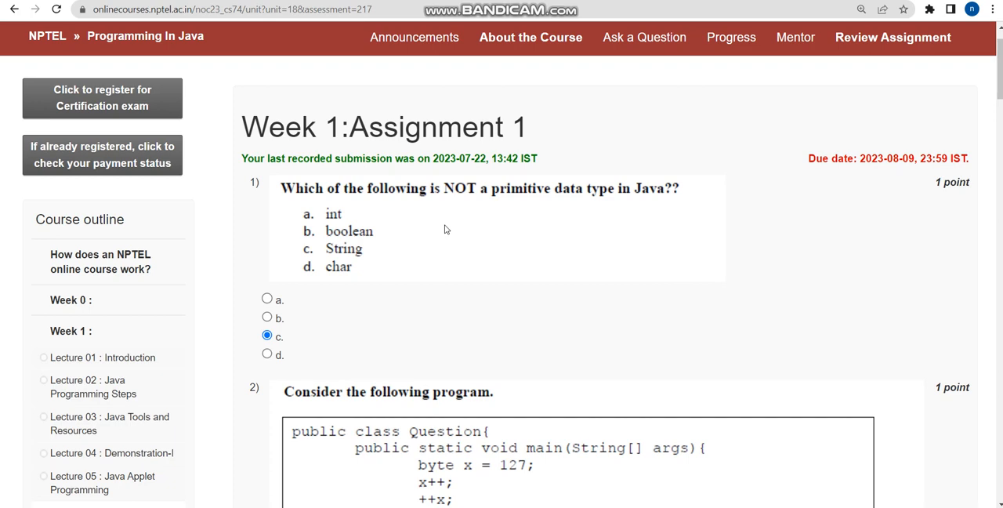
Bracket question 2's code with the pen and choose option b, -127, as its answer.
scroll(down, 3)
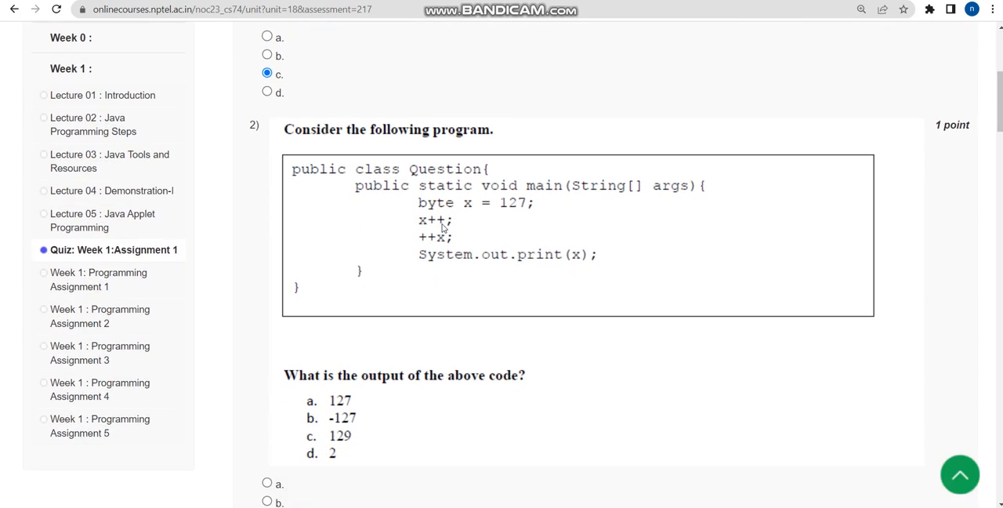
scroll(down, 3)
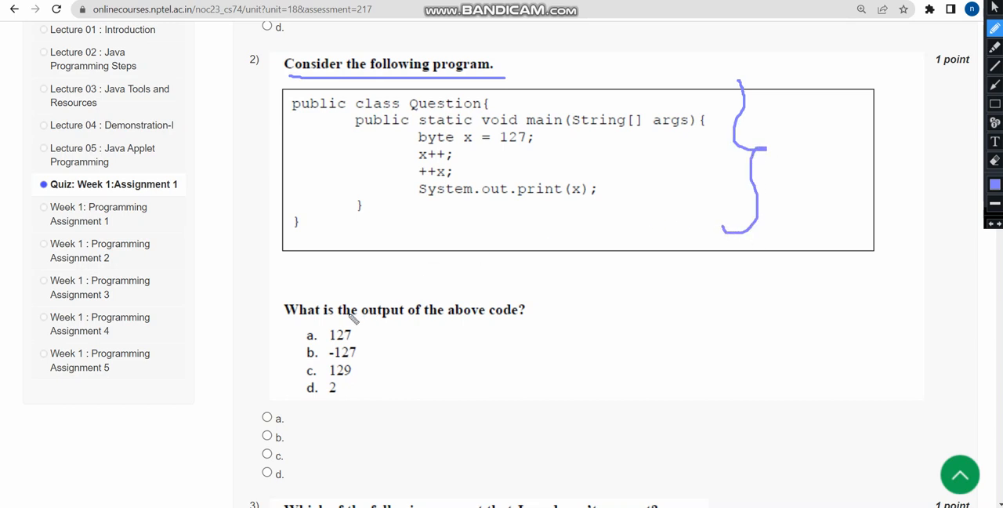
drag(357, 321, 514, 323)
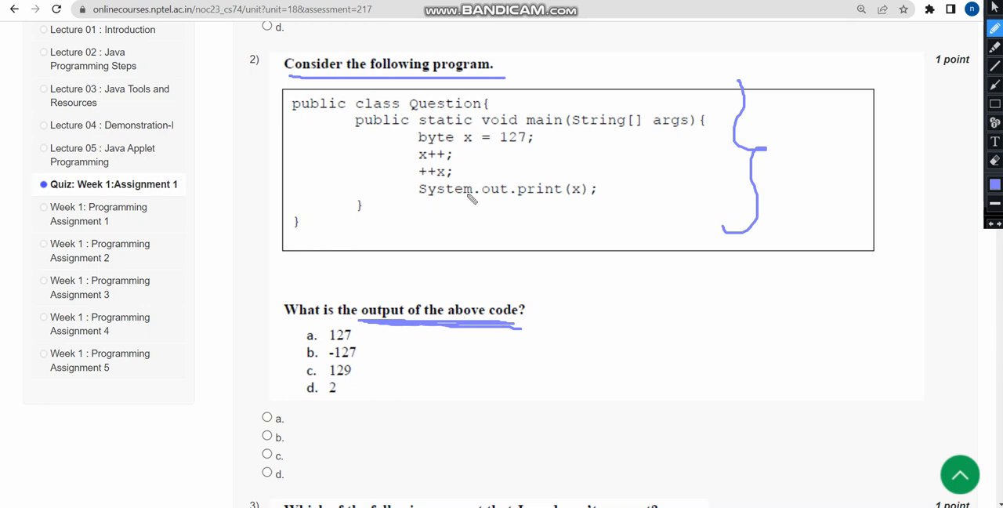
mouse_move(462, 194)
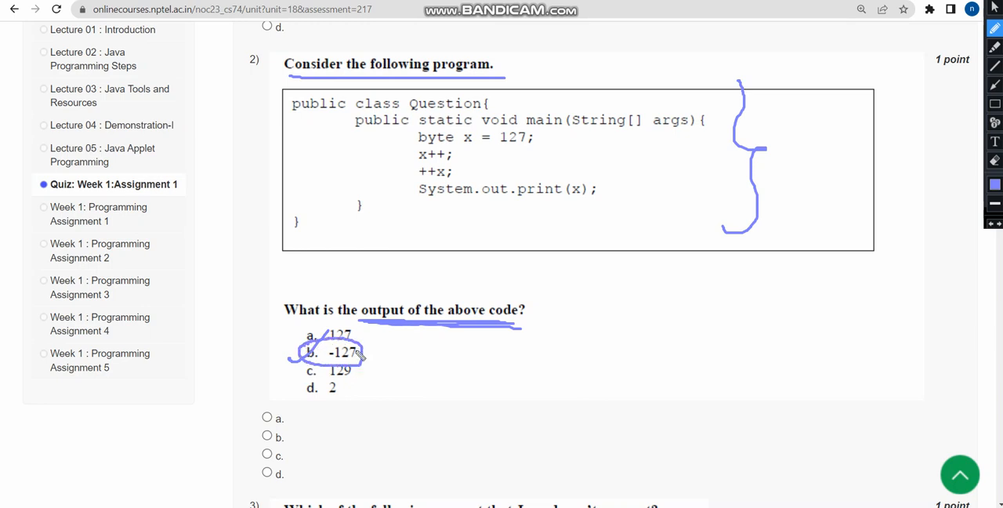
mouse_move(382, 357)
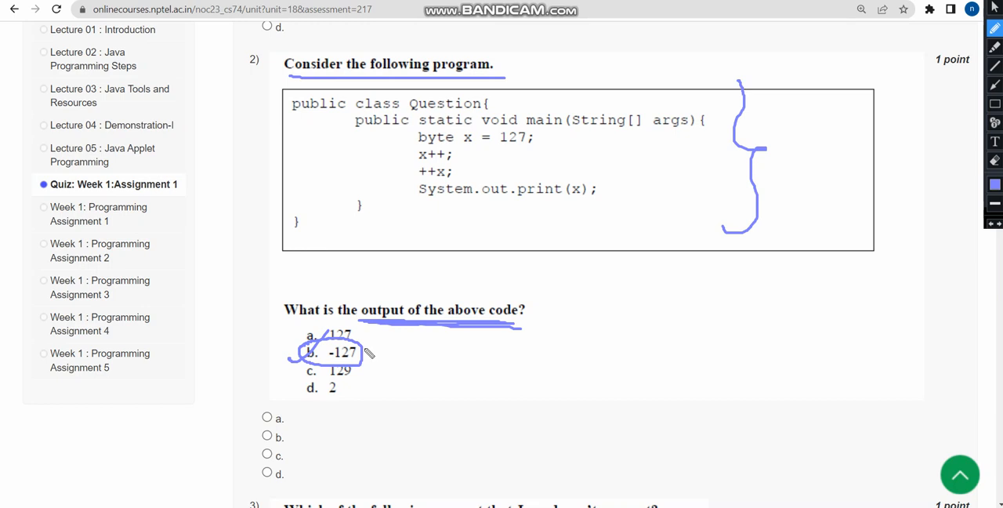
scroll(down, 3)
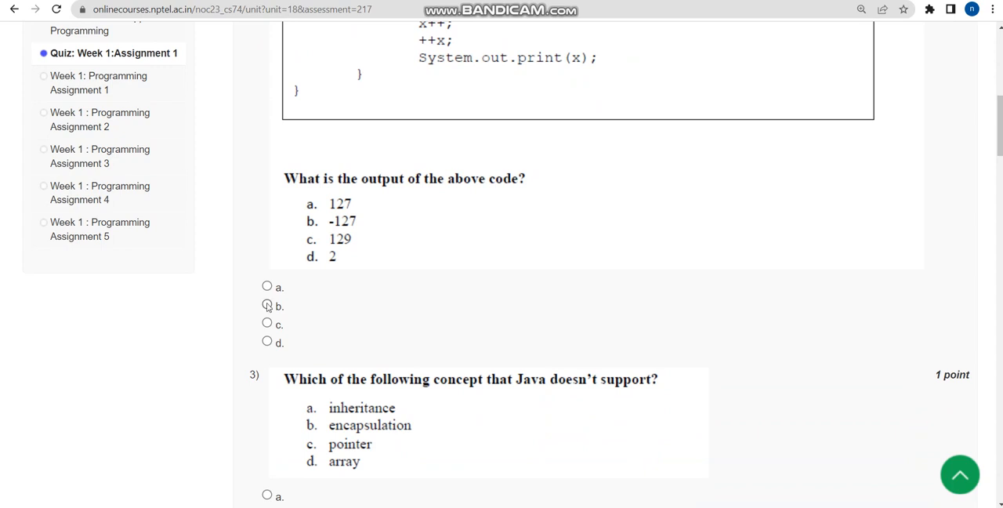
click(266, 306)
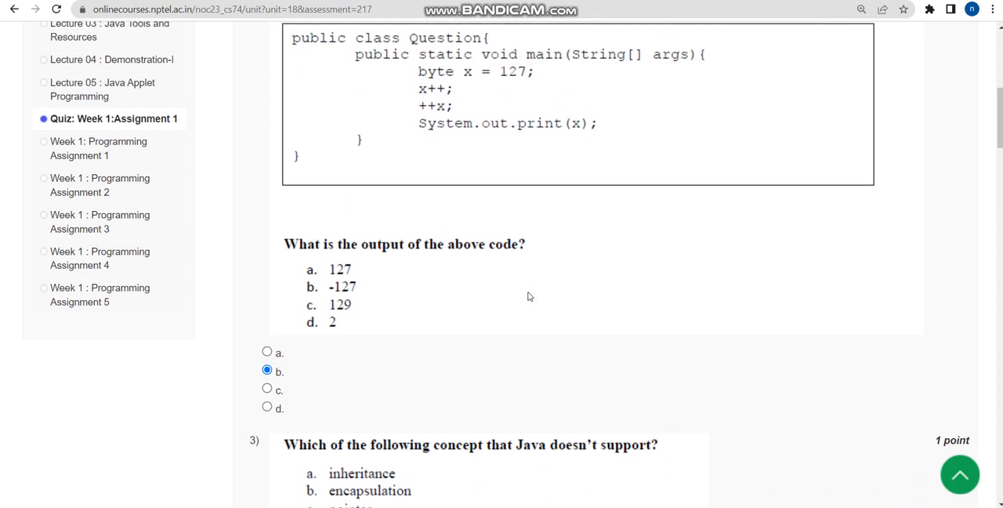
scroll(down, 3)
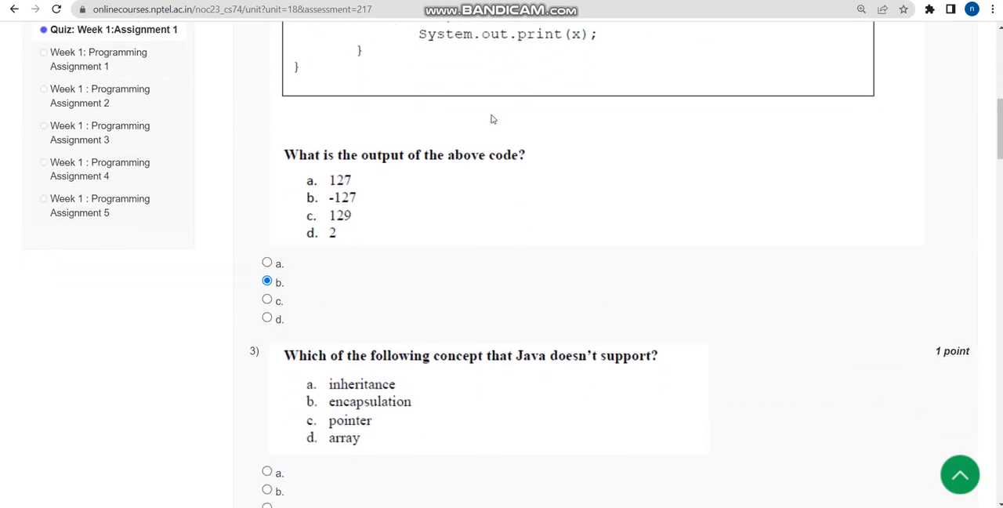
scroll(down, 3)
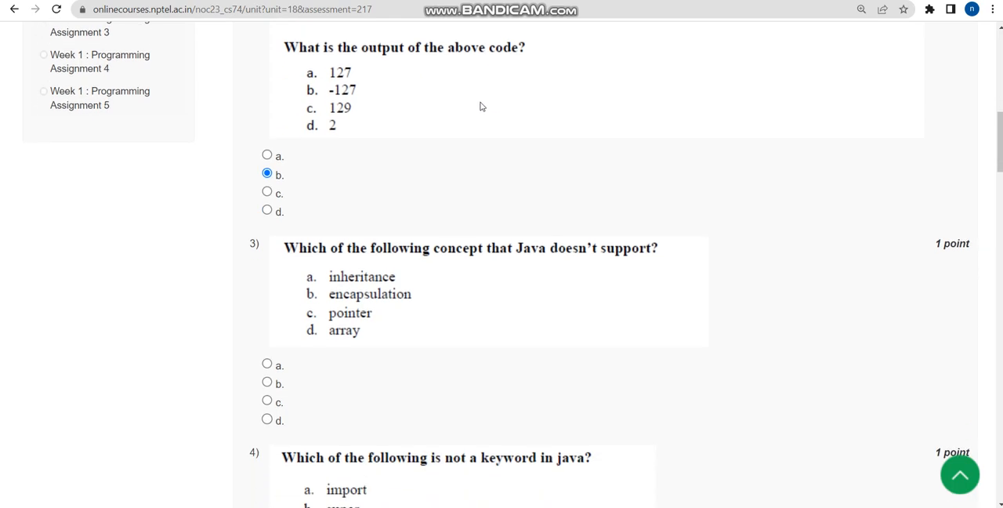
mouse_move(476, 105)
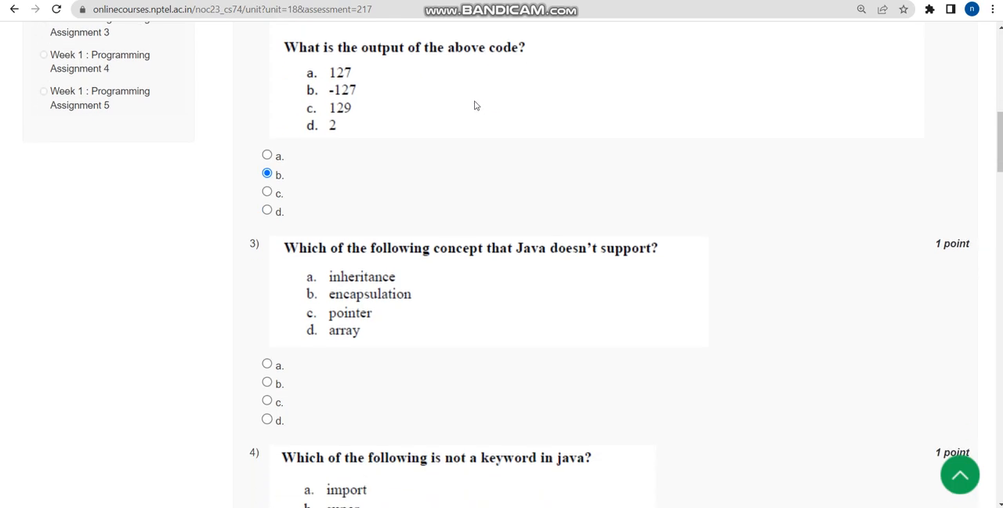
mouse_move(440, 109)
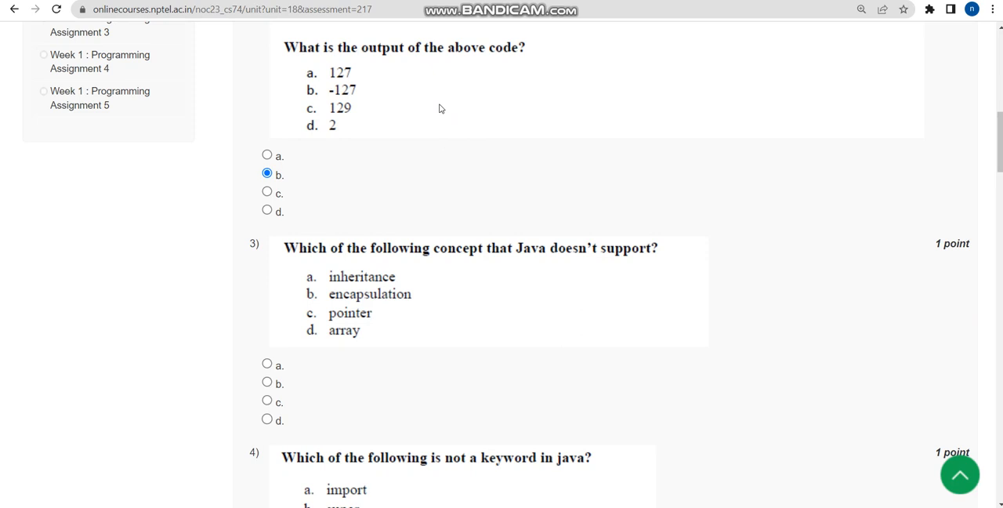
mouse_move(461, 91)
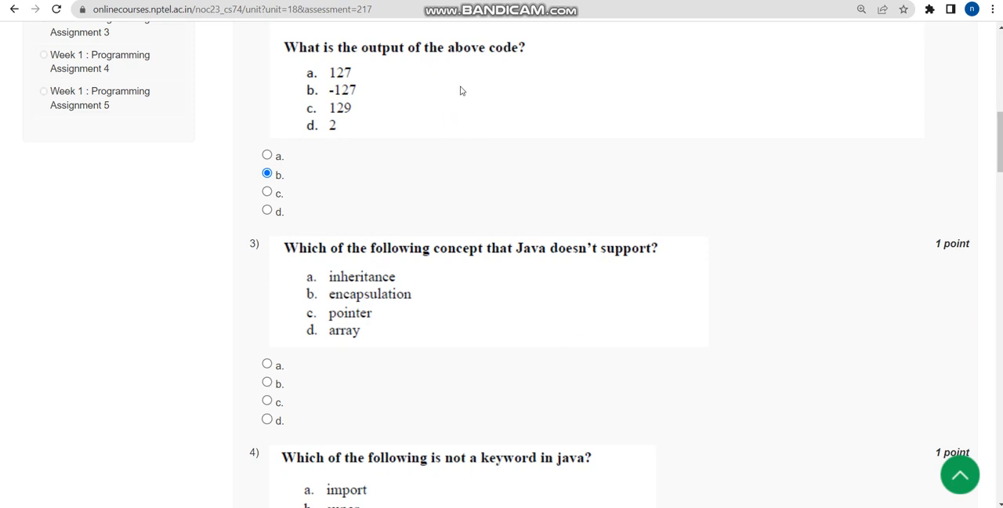
Underline question 3's wording and emphasise the word doesn't with the pen.
scroll(down, 3)
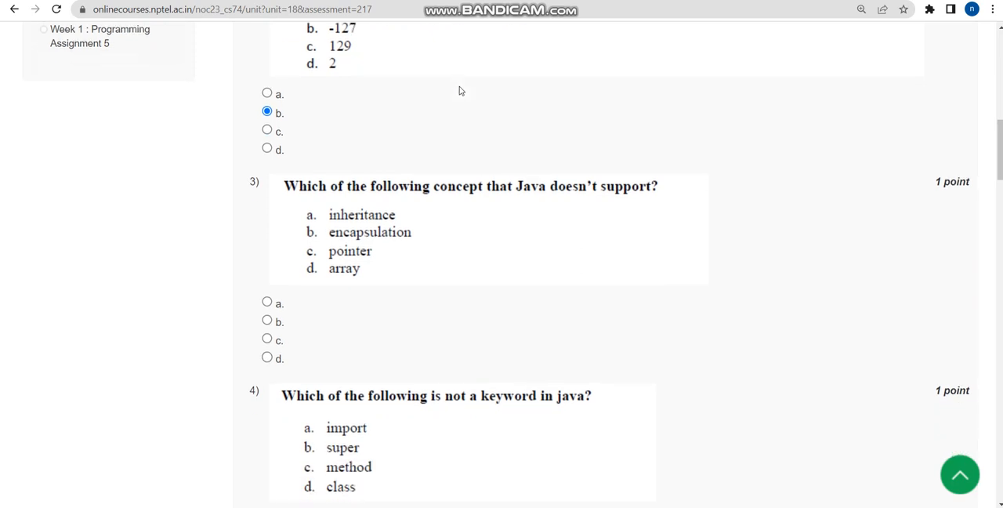
scroll(down, 3)
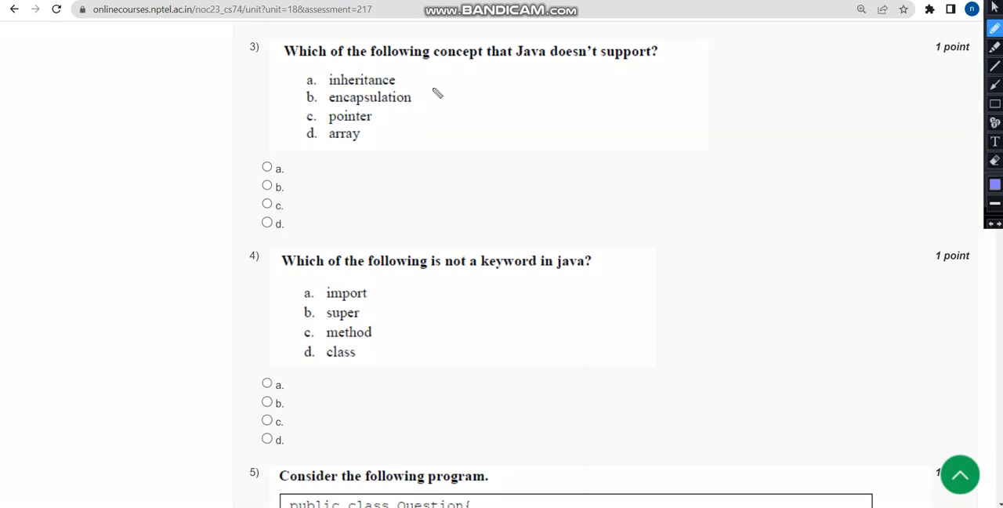
mouse_move(300, 66)
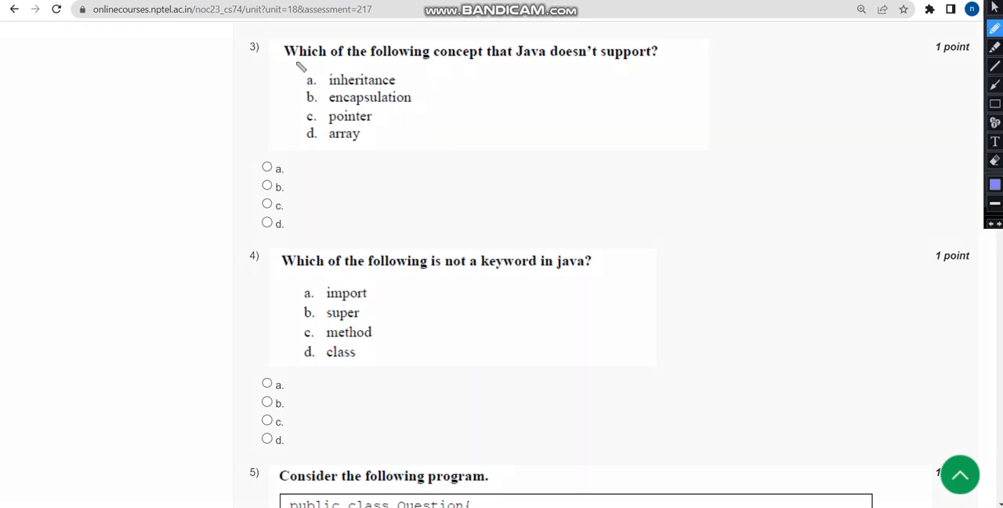
drag(296, 64, 478, 70)
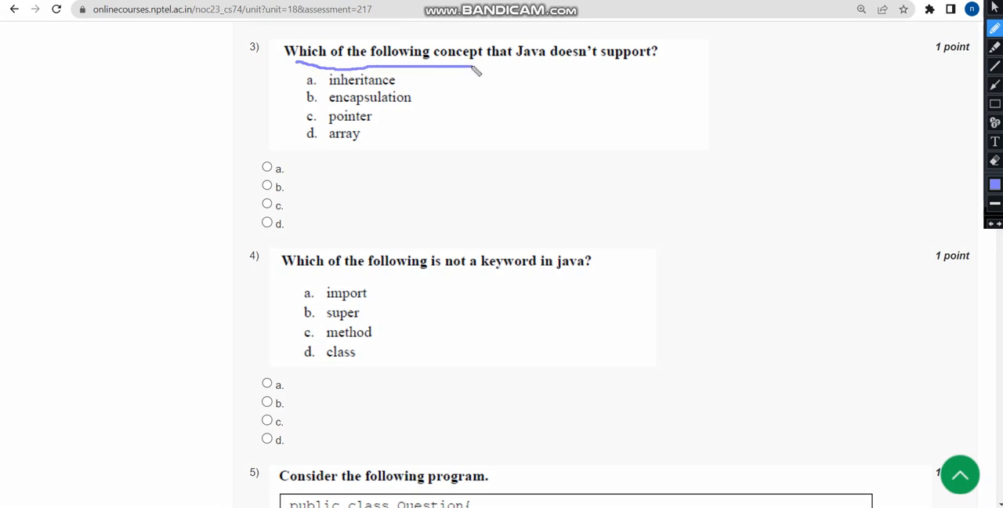
drag(485, 70, 572, 69)
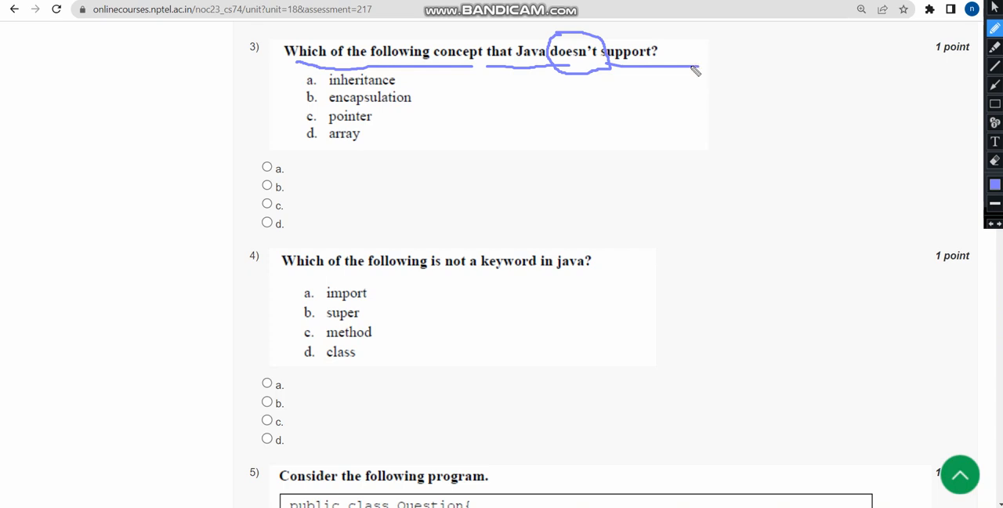
drag(296, 110, 388, 129)
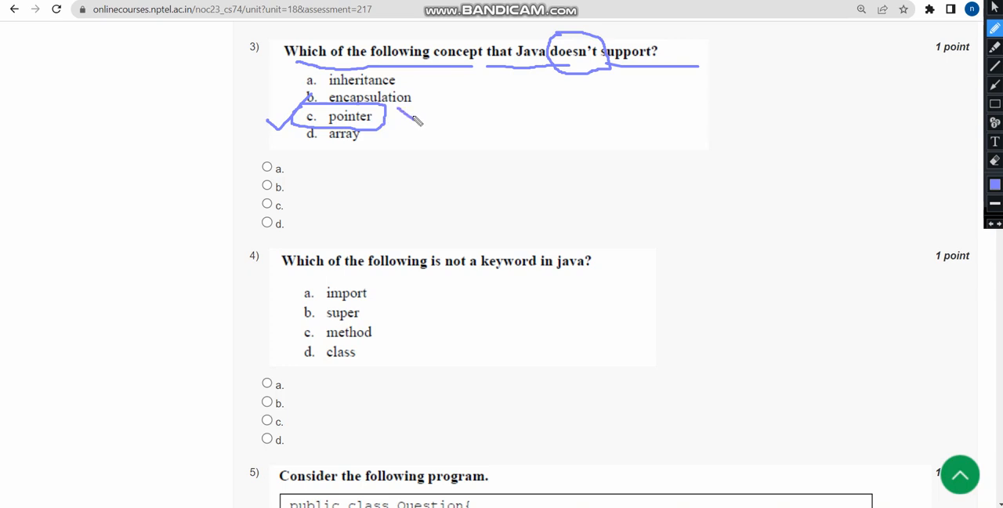
Circle option c, pointer, note a cross and C++ beside it, then clear the pen marks.
drag(415, 123, 401, 101)
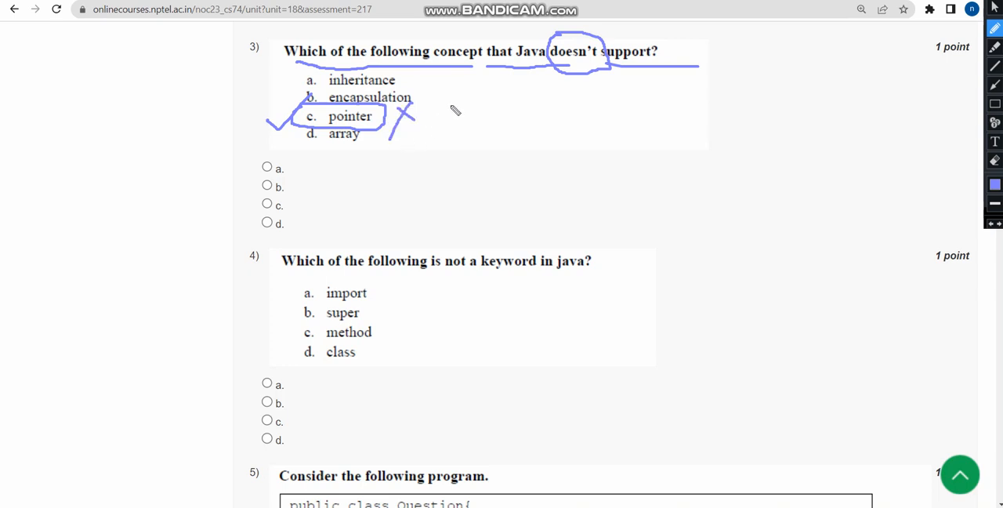
drag(436, 126, 470, 117)
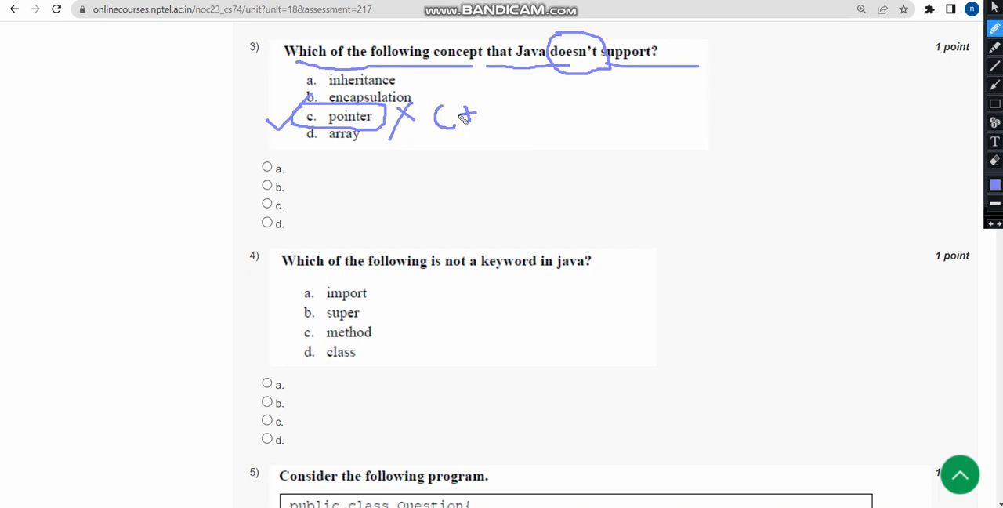
drag(470, 123, 489, 106)
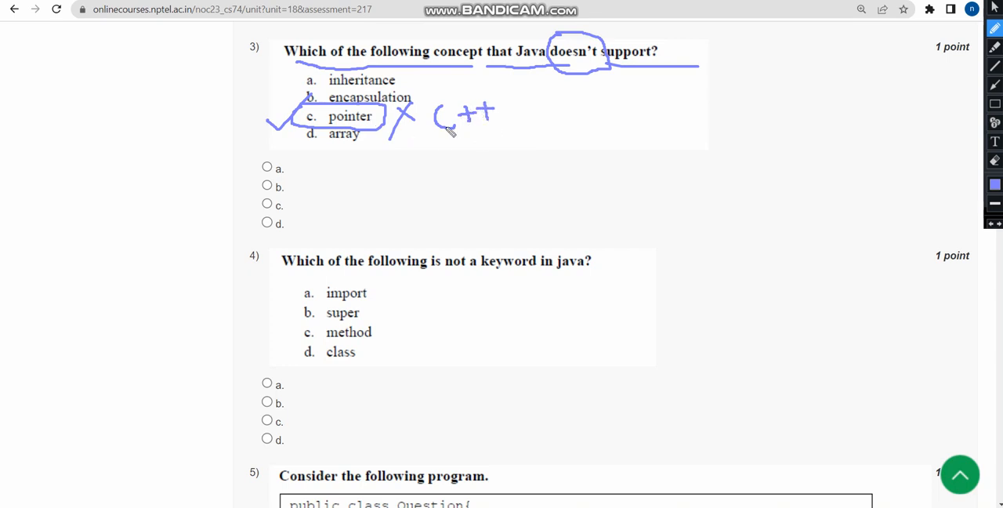
mouse_move(307, 213)
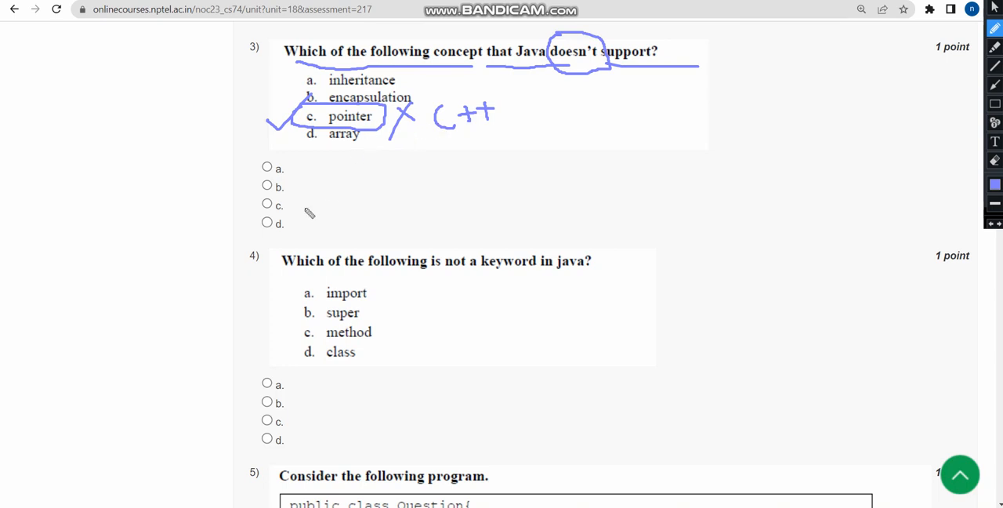
drag(290, 210, 328, 180)
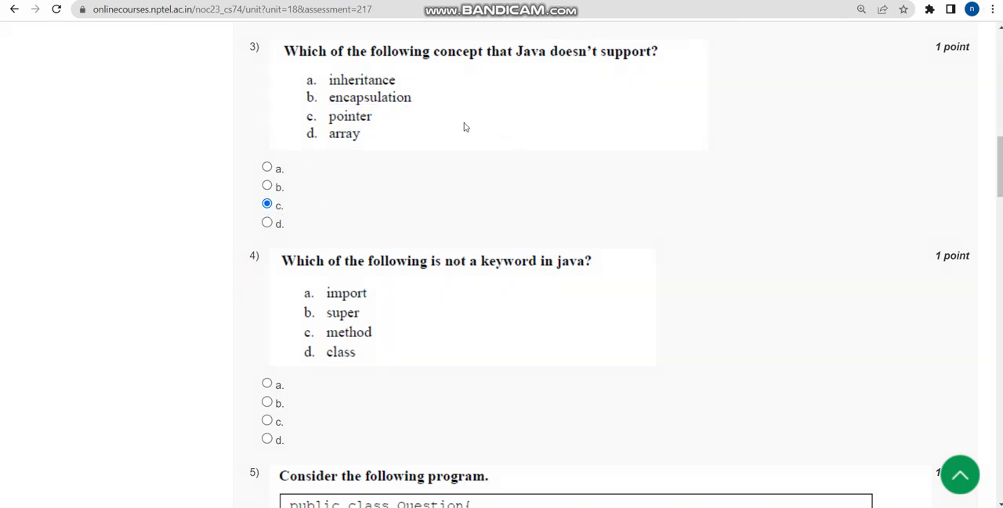
mouse_move(438, 110)
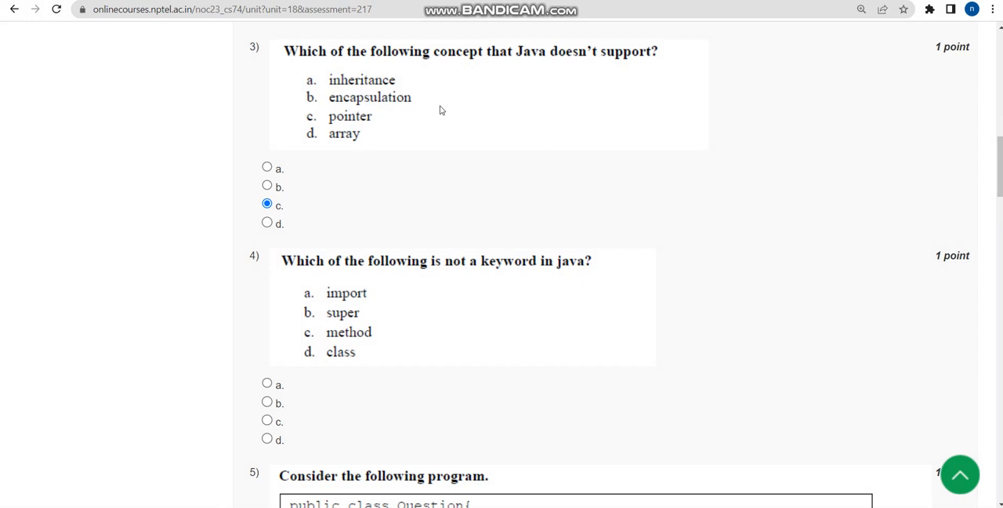
Circle 'not a keyword' in question 4 and choose option c, method, as the answer.
scroll(down, 3)
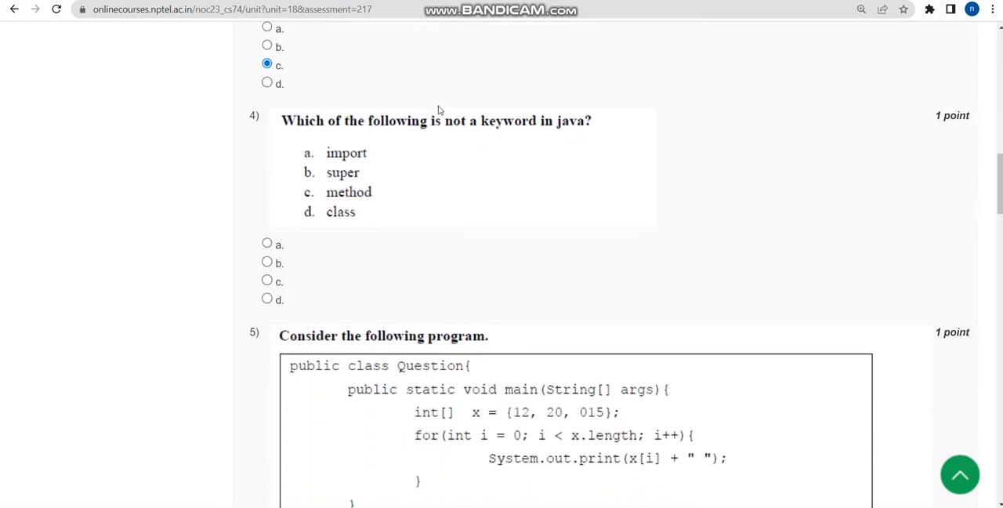
scroll(down, 3)
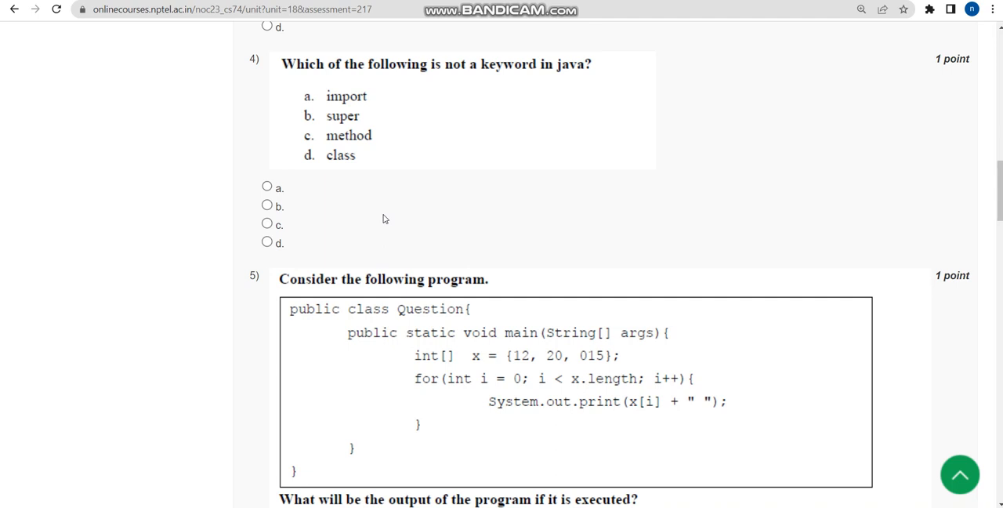
mouse_move(373, 210)
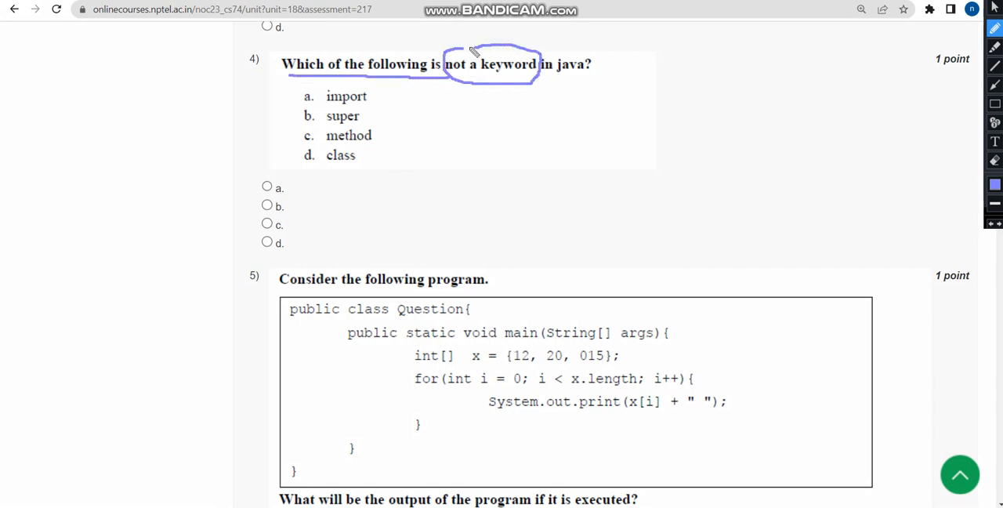
drag(536, 79, 582, 80)
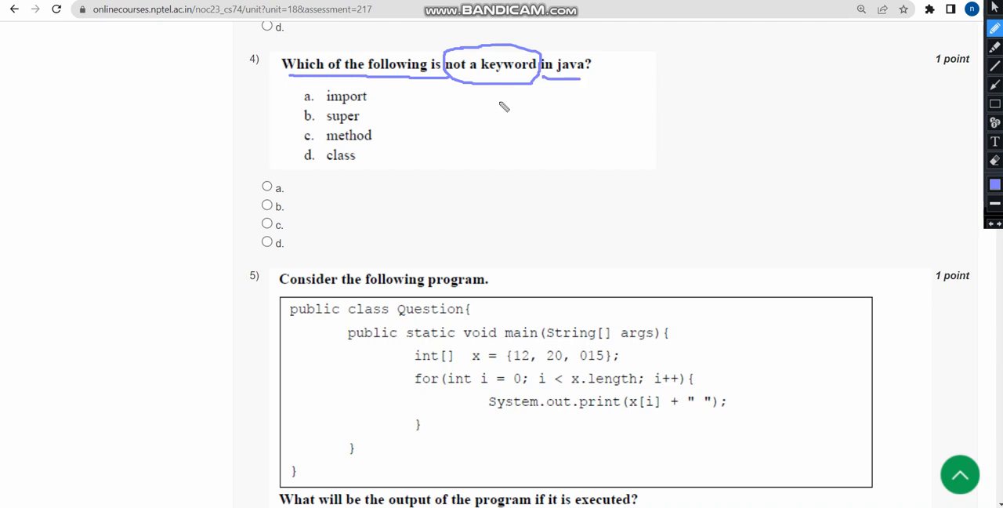
mouse_move(493, 119)
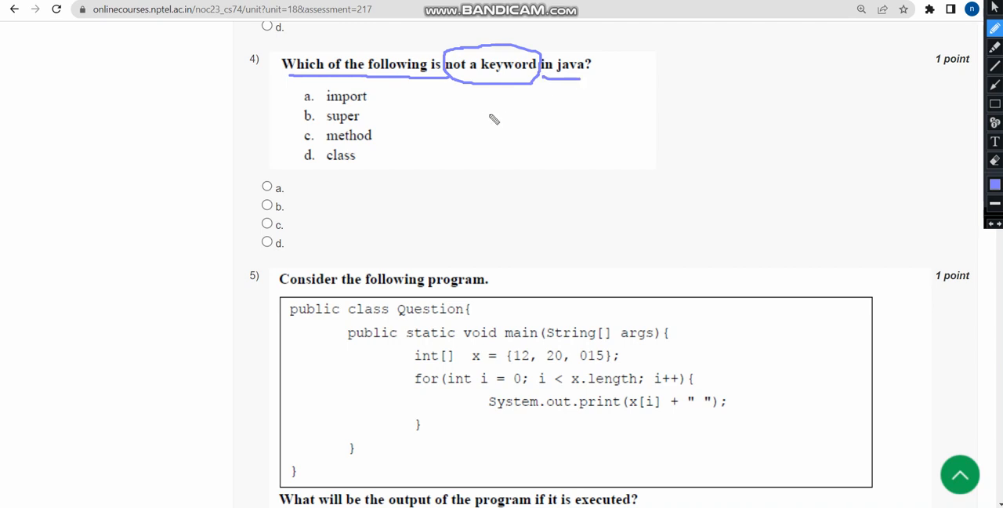
mouse_move(473, 129)
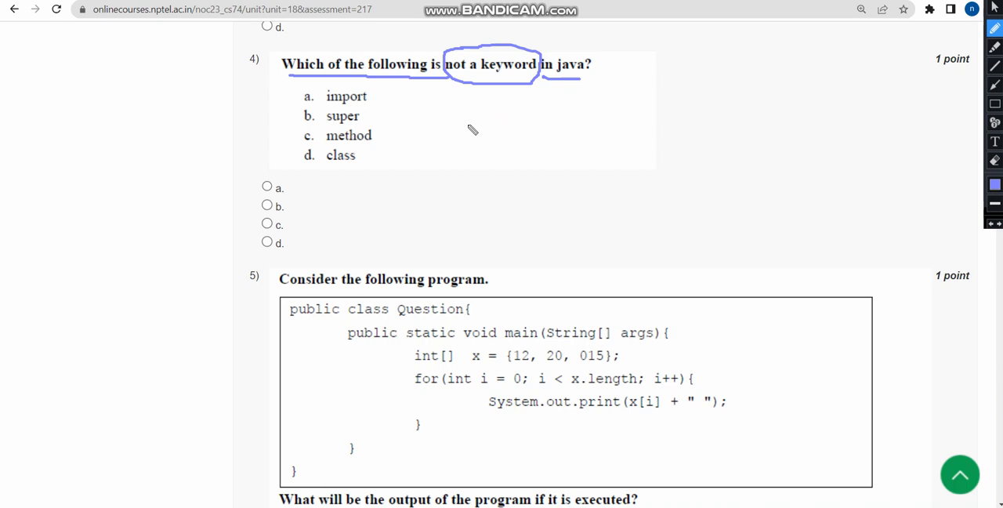
mouse_move(342, 141)
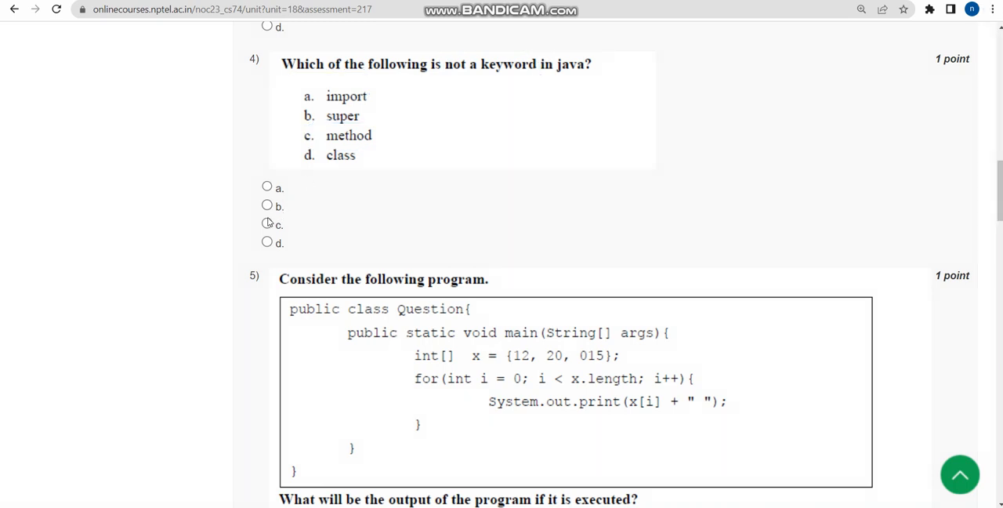
click(266, 224)
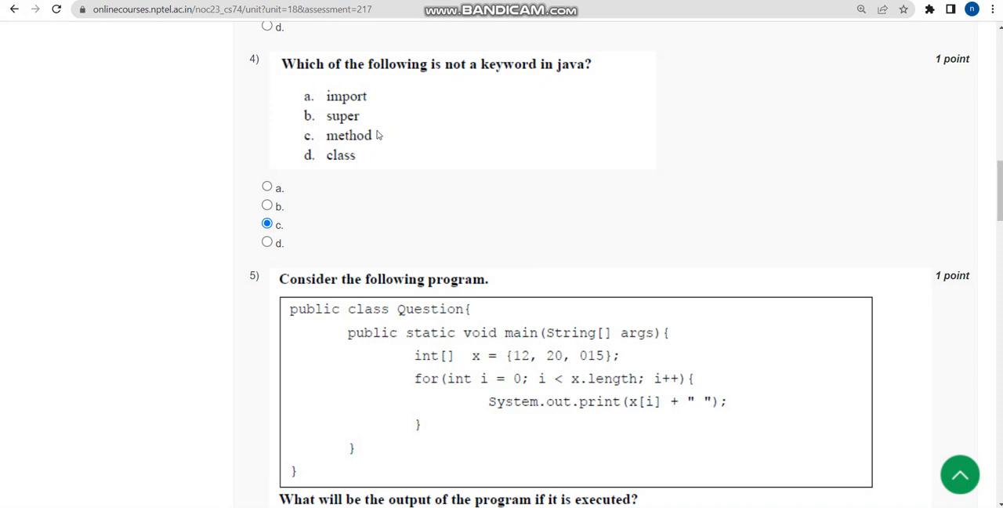
scroll(down, 3)
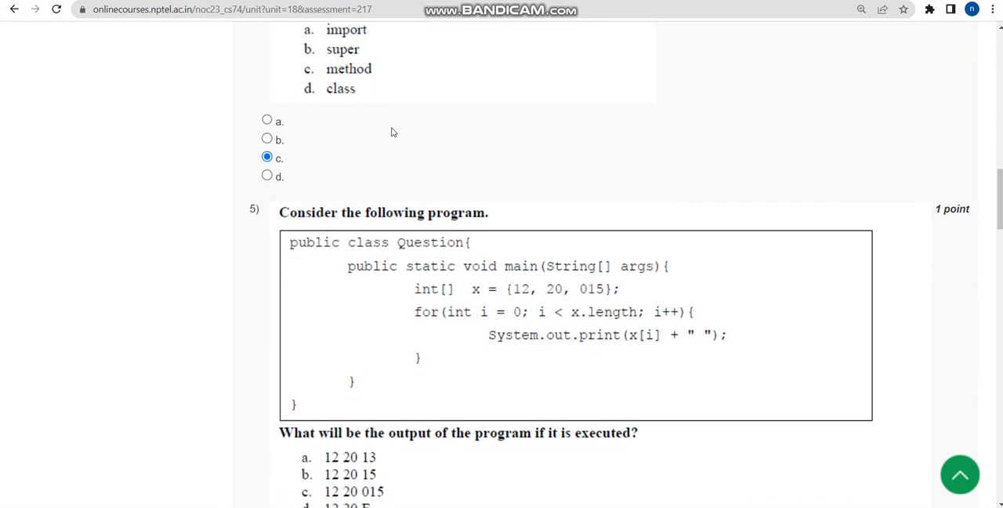
Scroll through question 5's code and its 12 20 13 output down to question 6.
scroll(down, 3)
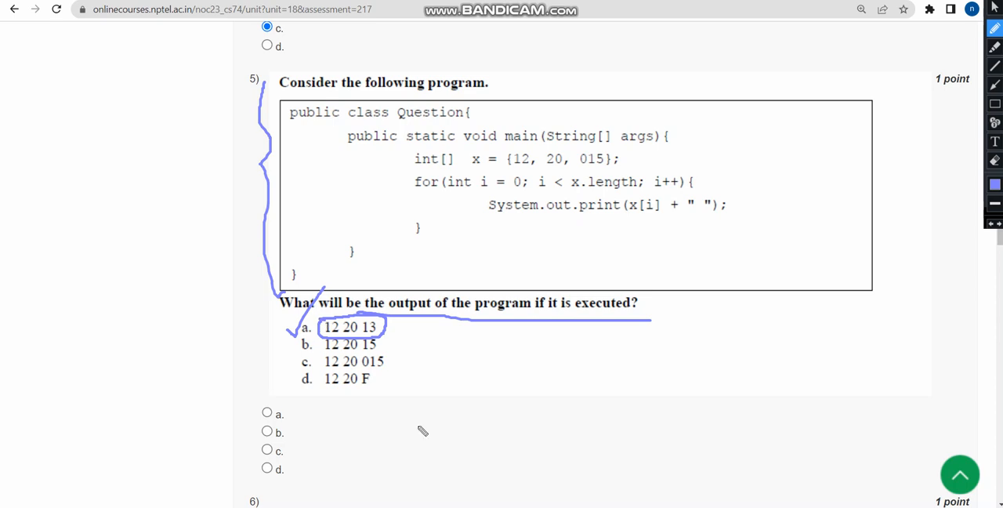
mouse_move(445, 218)
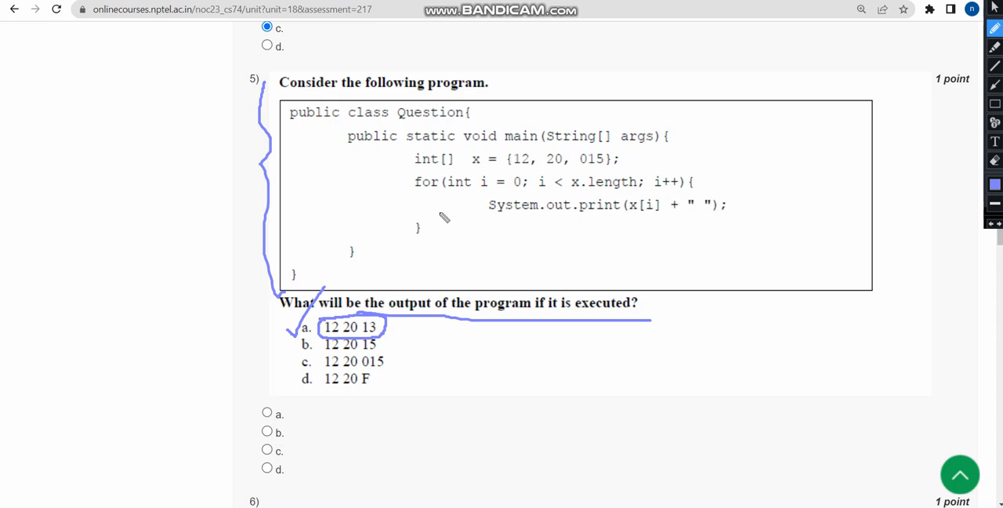
scroll(down, 3)
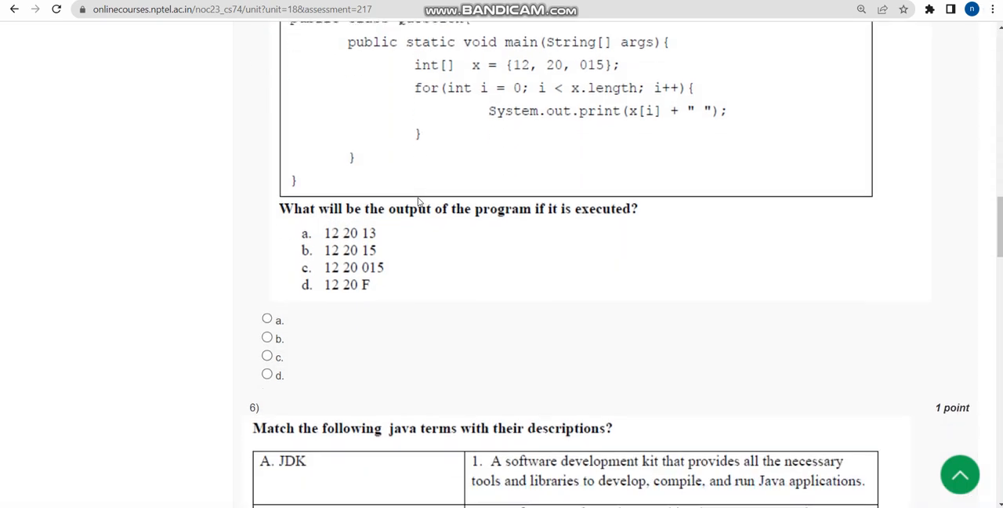
scroll(down, 3)
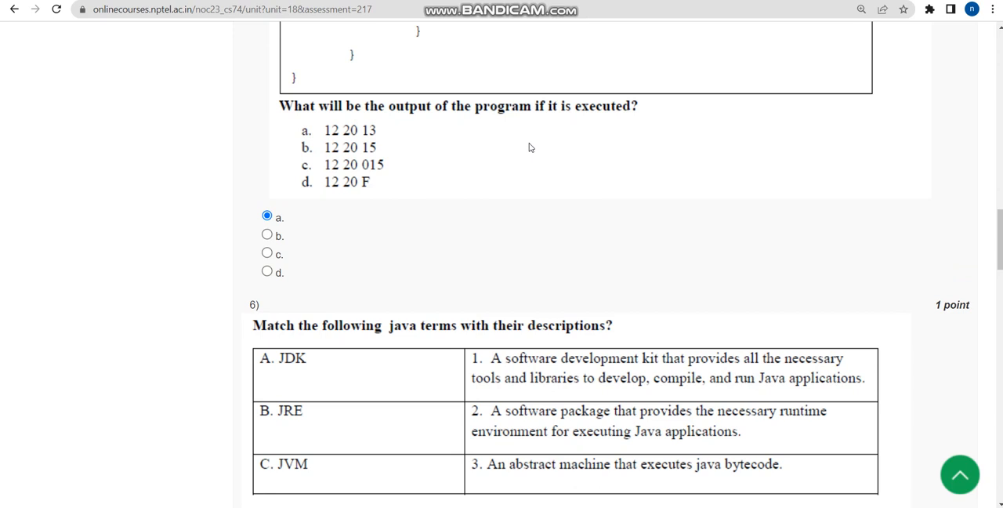
scroll(down, 3)
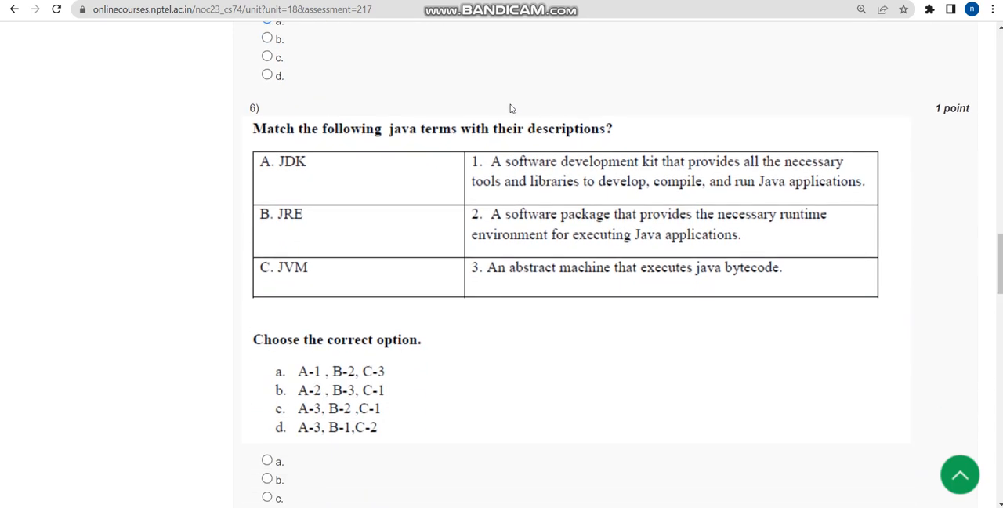
Scroll through question 6's matching question before switching to the Word table.
scroll(down, 3)
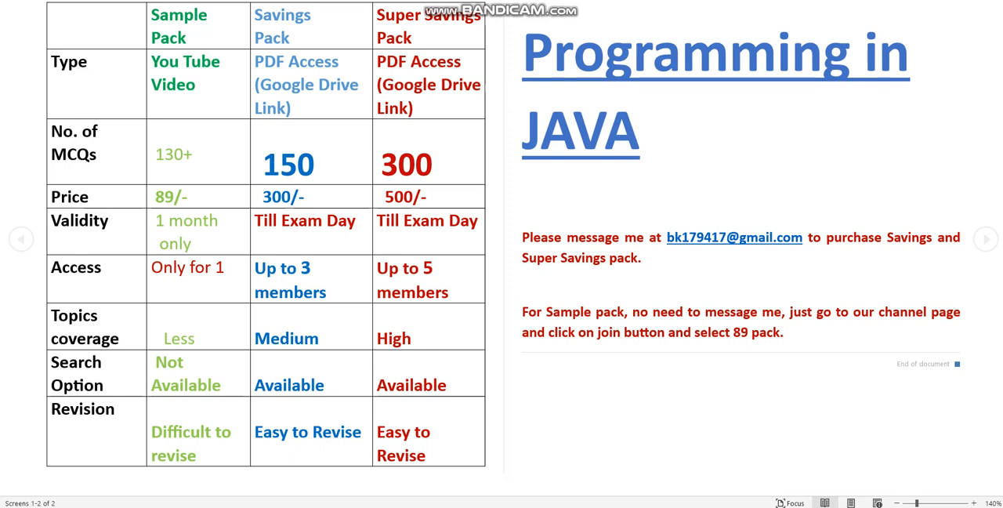
Circle the Sample and Savings Pack headings and the You Tube Video entry under Sample Pack.
drag(153, 28, 207, 25)
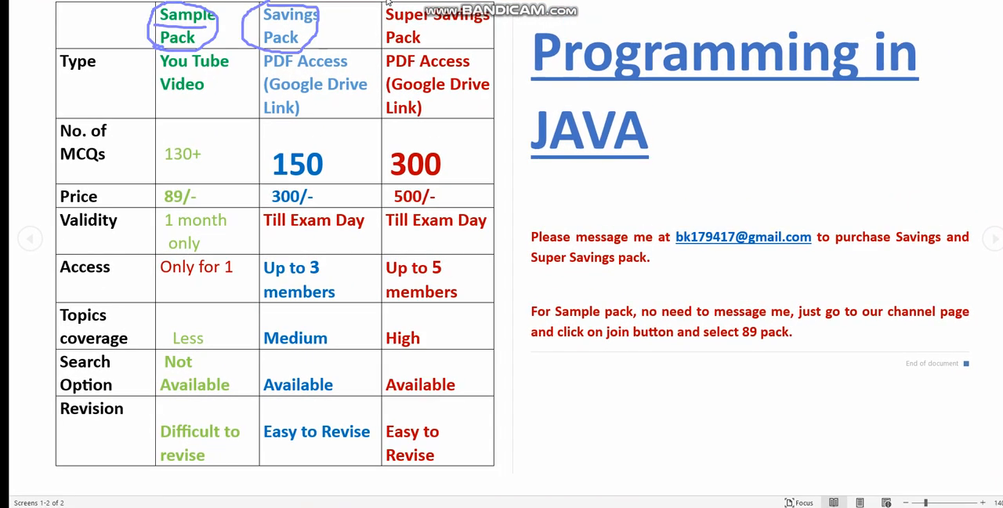
mouse_move(227, 30)
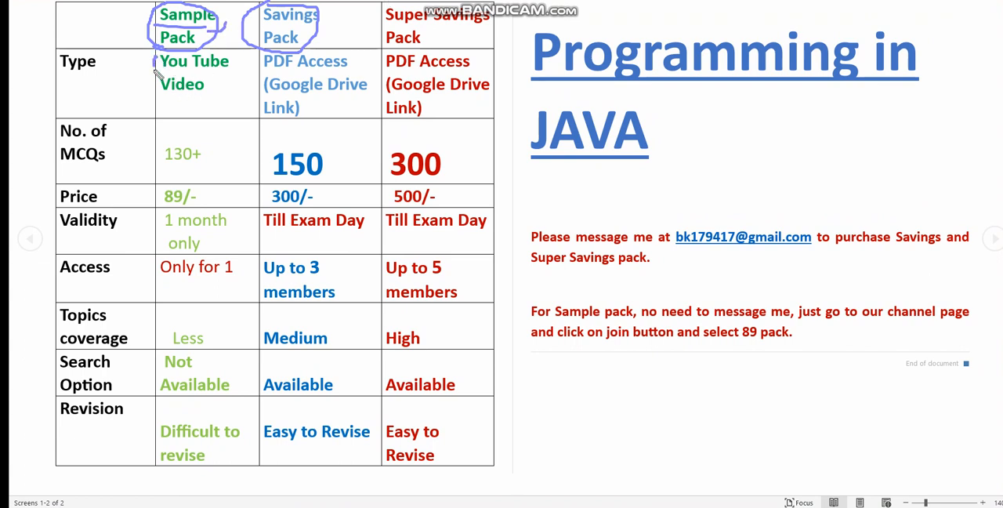
drag(159, 60, 196, 94)
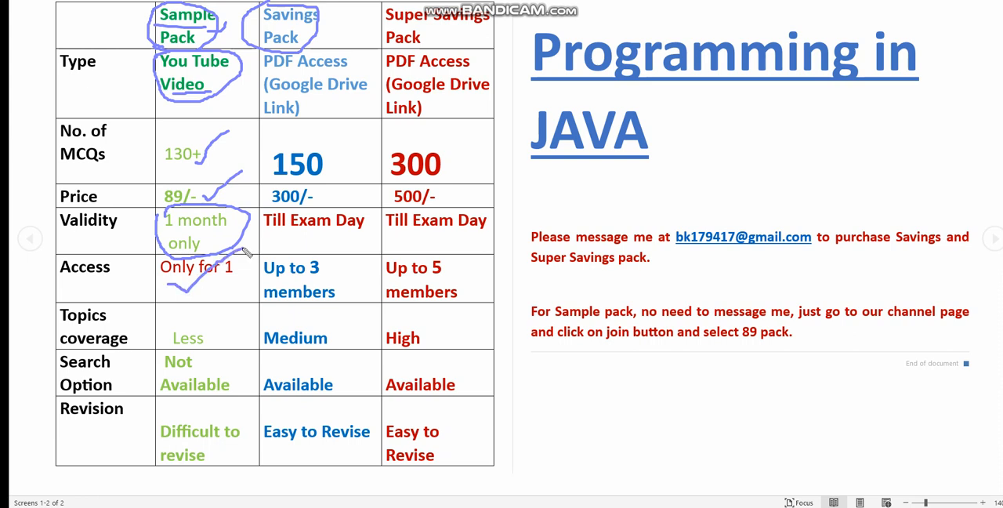
mouse_move(205, 334)
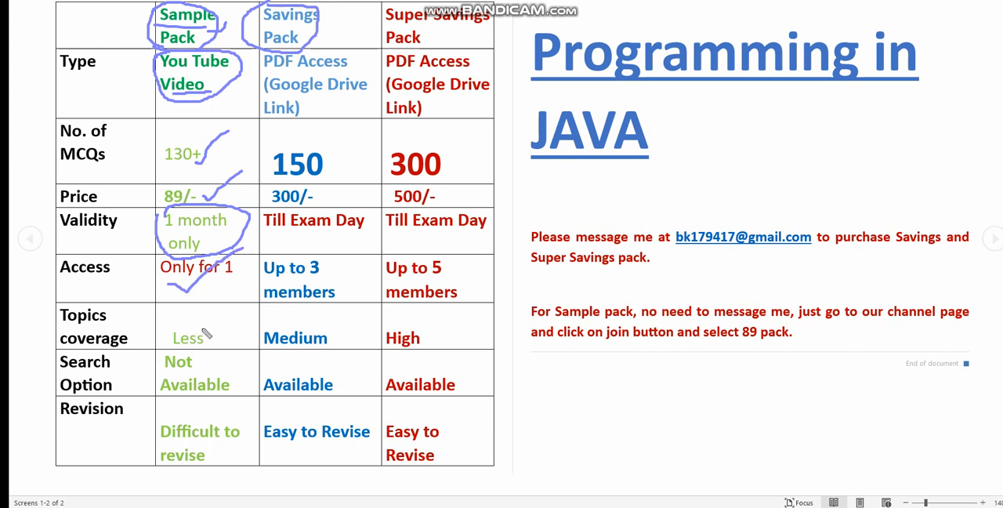
mouse_move(213, 342)
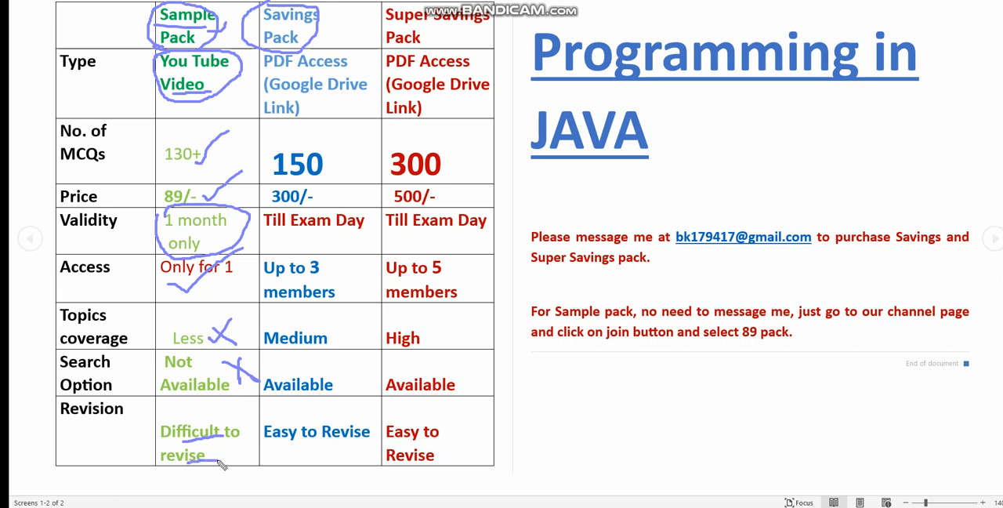
mouse_move(227, 452)
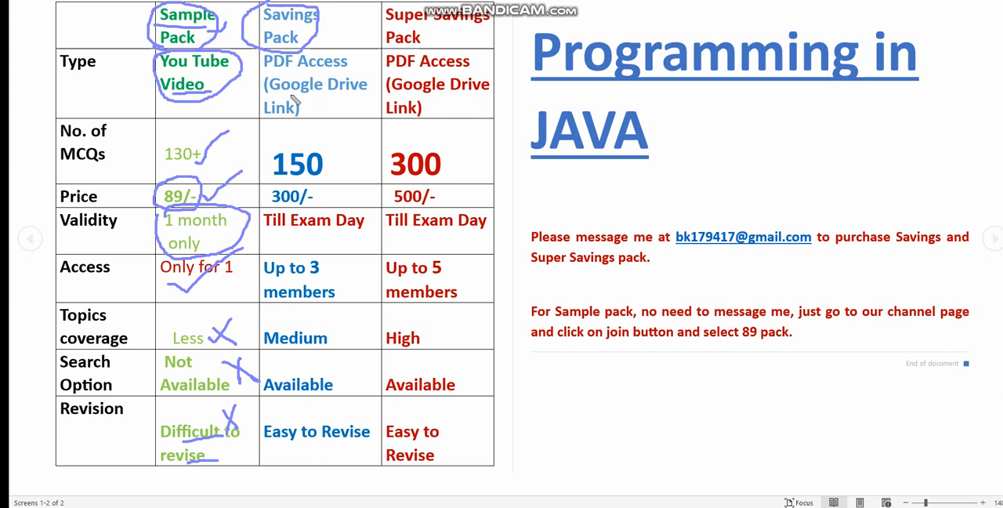
drag(301, 118, 447, 153)
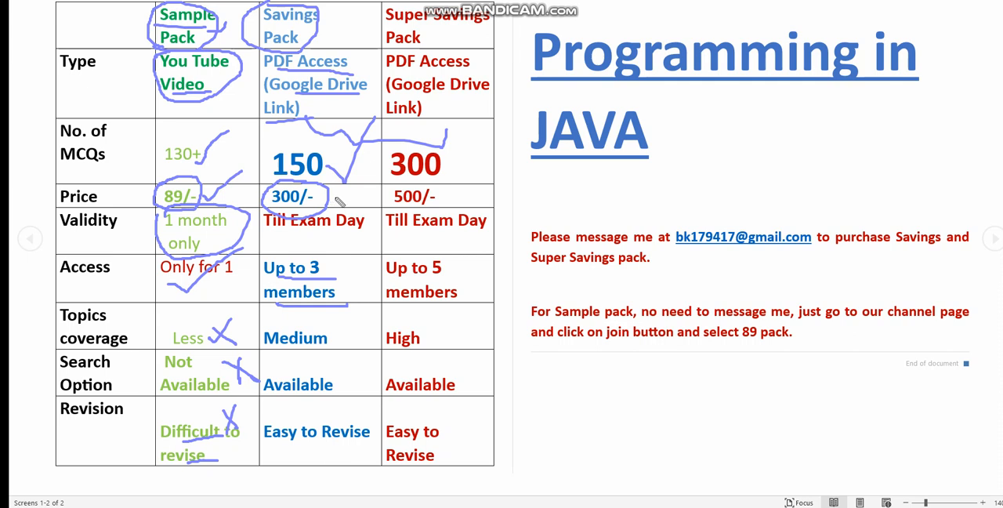
mouse_move(281, 240)
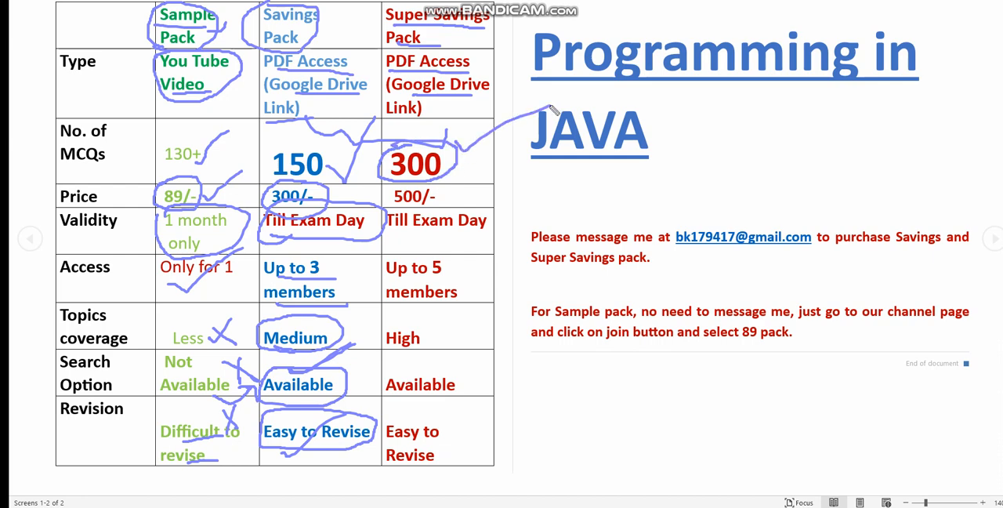
mouse_move(492, 144)
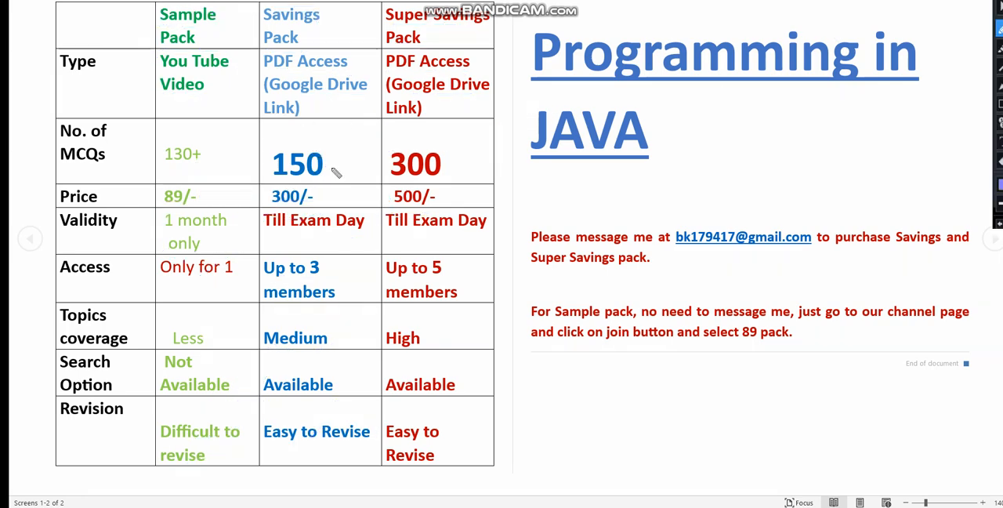
Write ×2 beside 150, mark 300, circle the Super Savings perks and tick its remaining rows.
drag(326, 172, 369, 144)
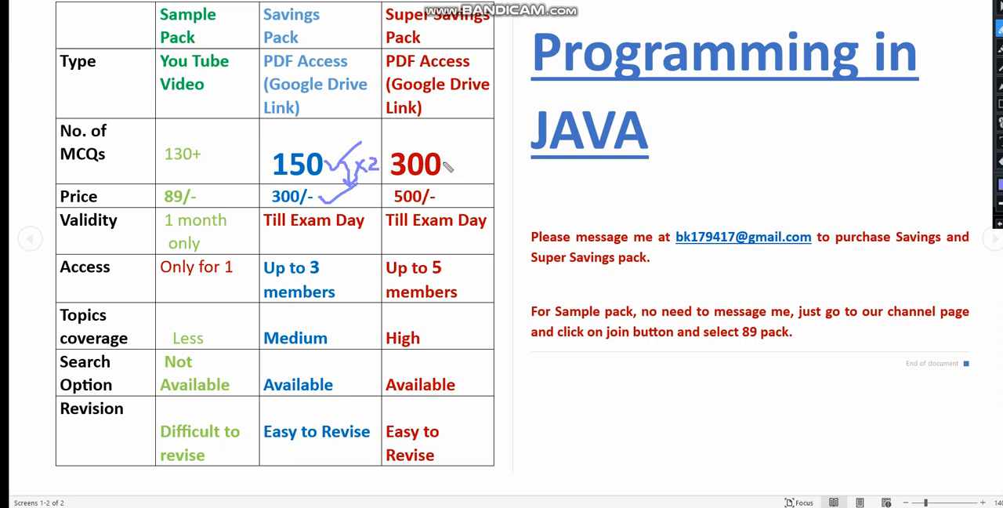
drag(442, 164, 462, 188)
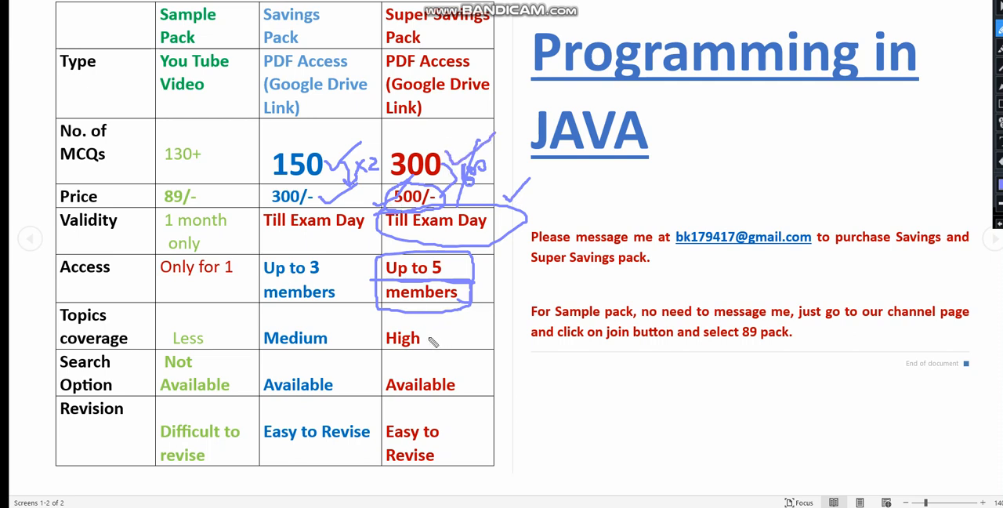
drag(439, 341, 531, 285)
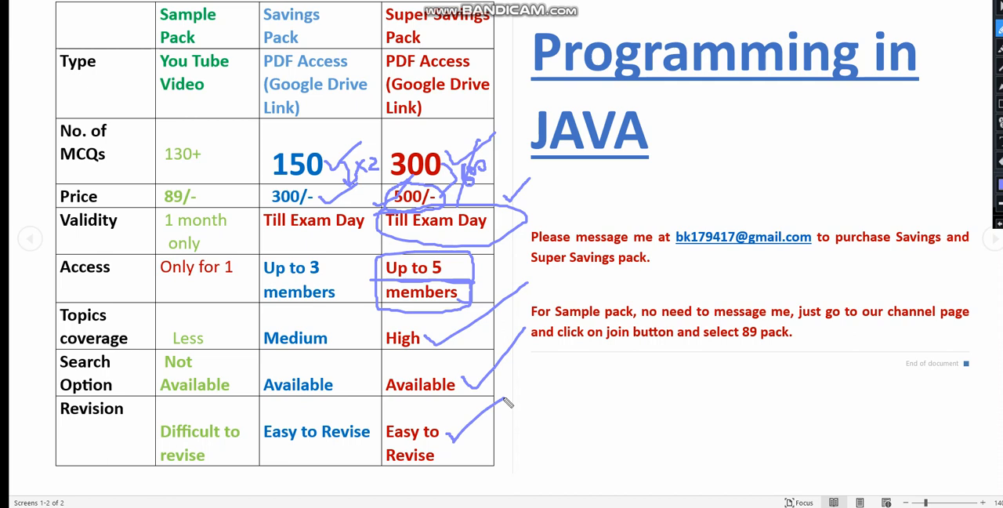
mouse_move(467, 445)
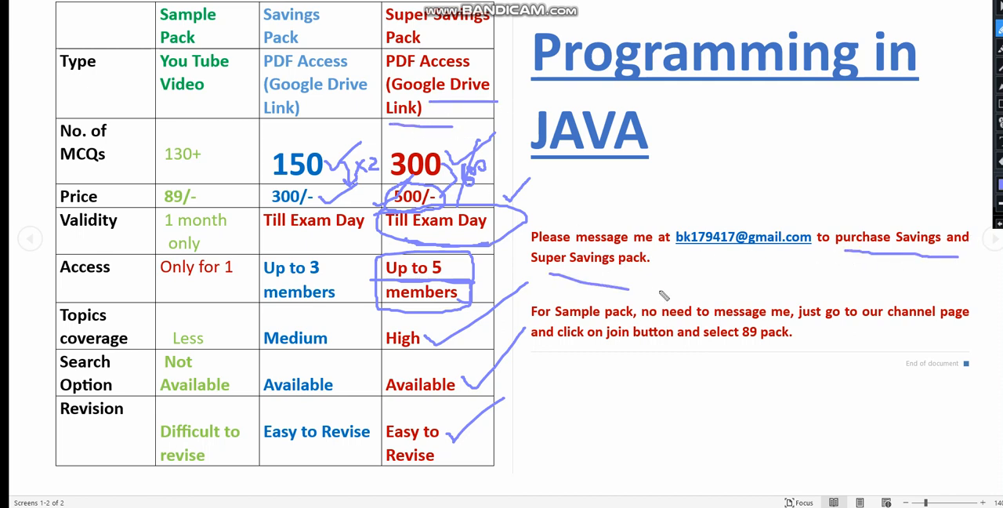
Circle the contact address and underline the purchase and Sample pack instructions.
drag(658, 297, 823, 263)
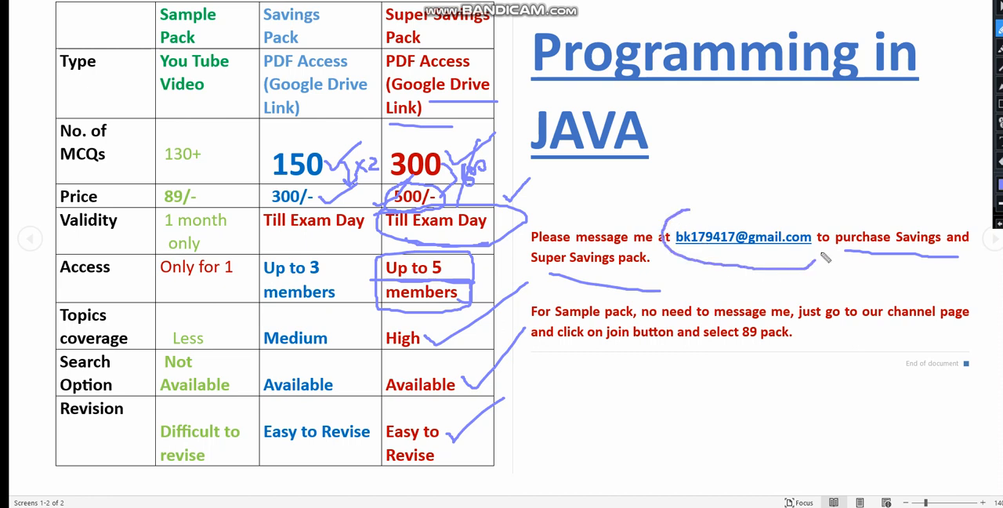
drag(682, 216, 822, 254)
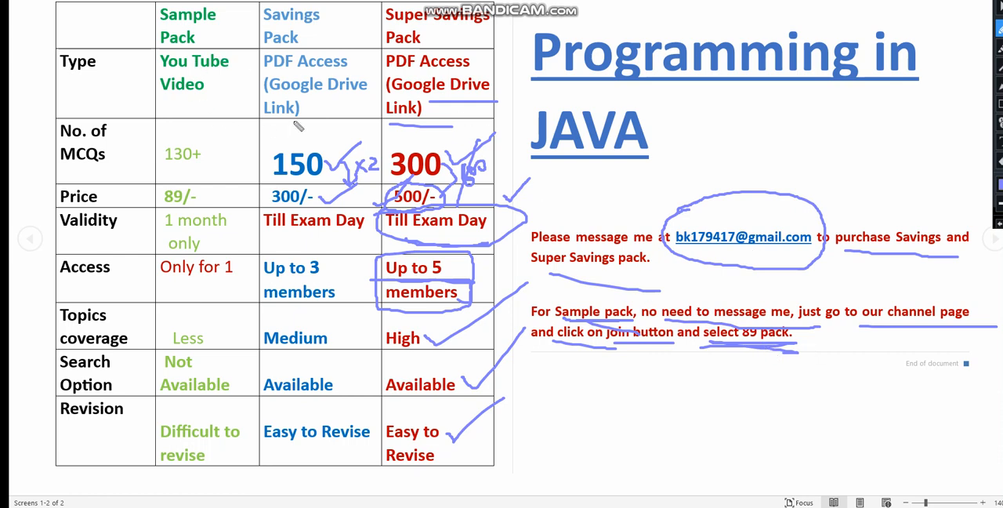
mouse_move(458, 173)
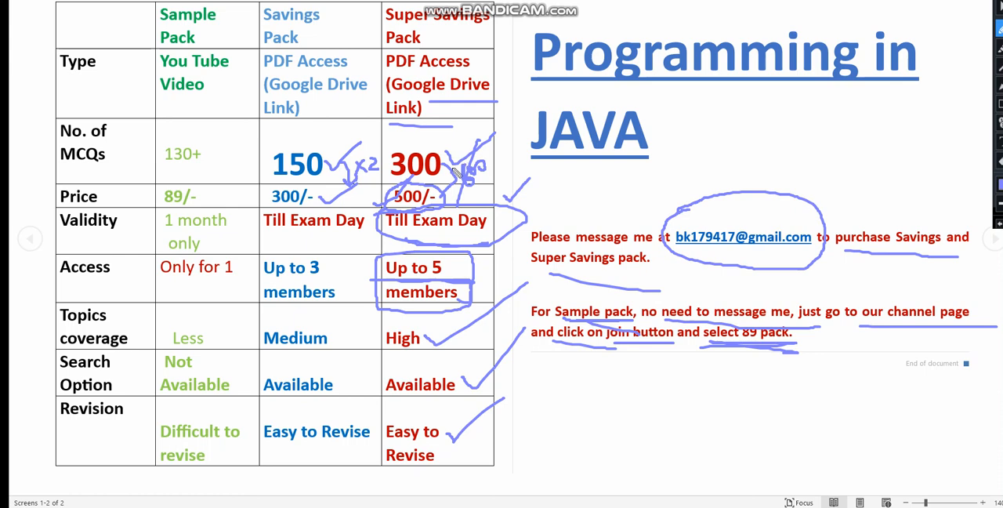
mouse_move(429, 142)
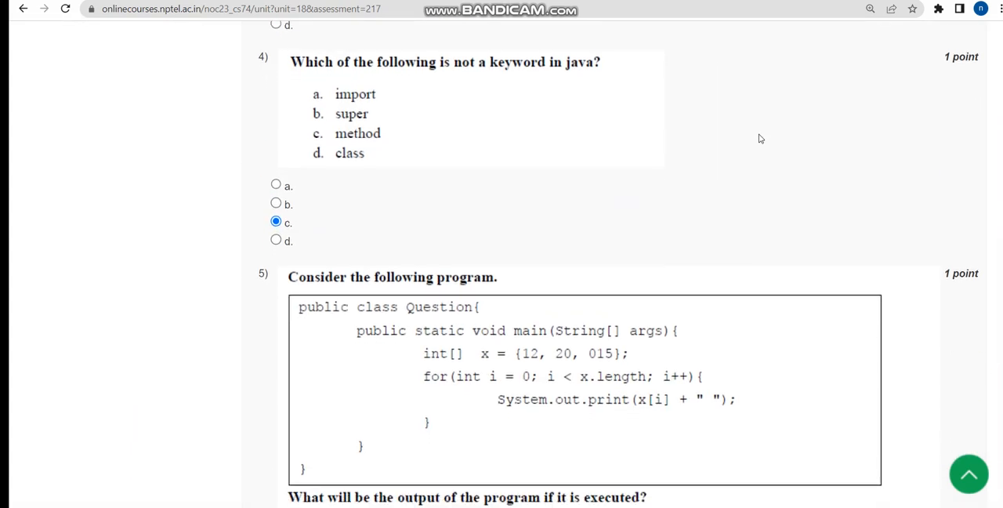
Draw arrows matching JDK, JRE and JVM to their descriptions and circle option a.
scroll(down, 3)
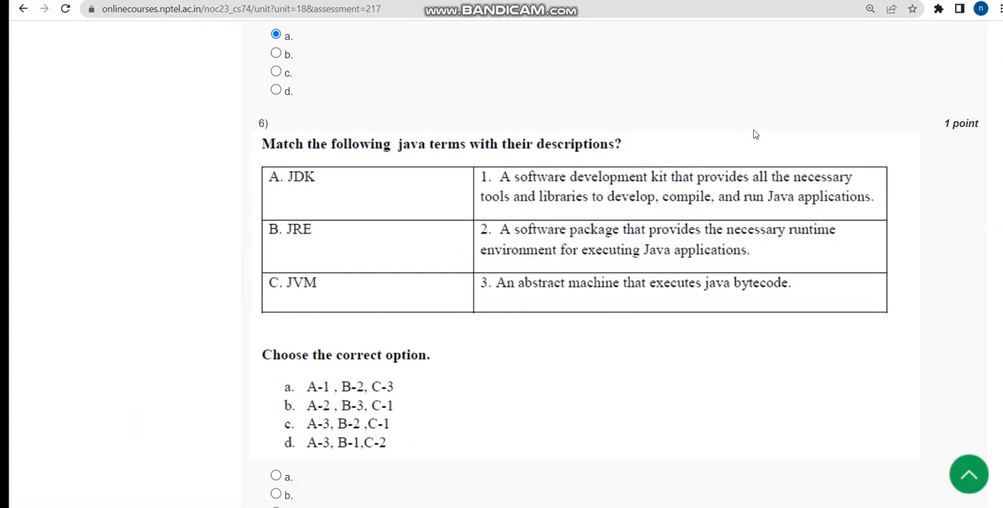
scroll(down, 3)
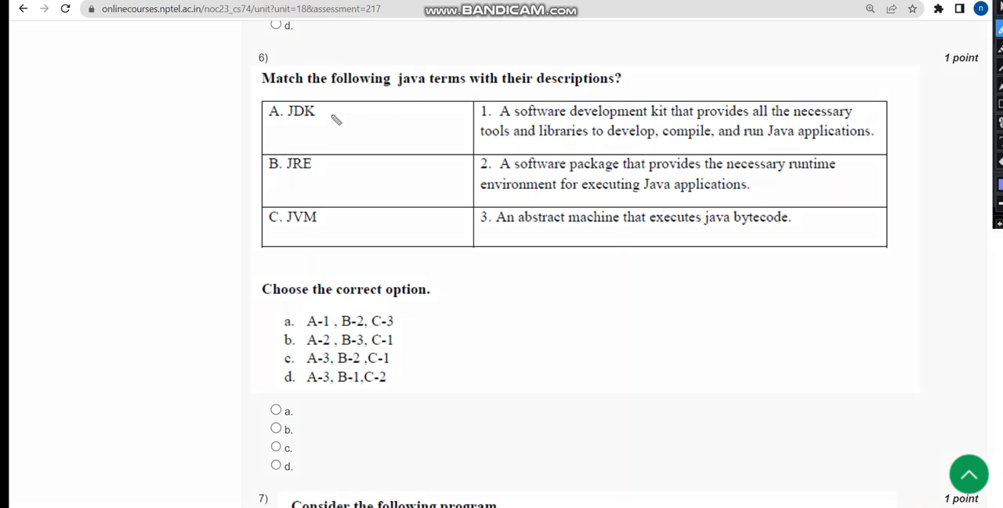
drag(332, 116, 482, 118)
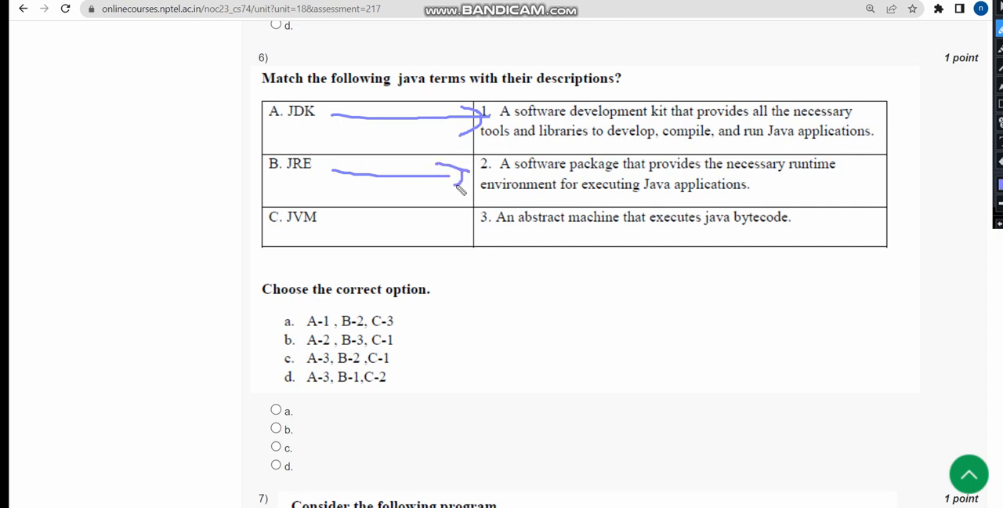
drag(341, 217, 473, 231)
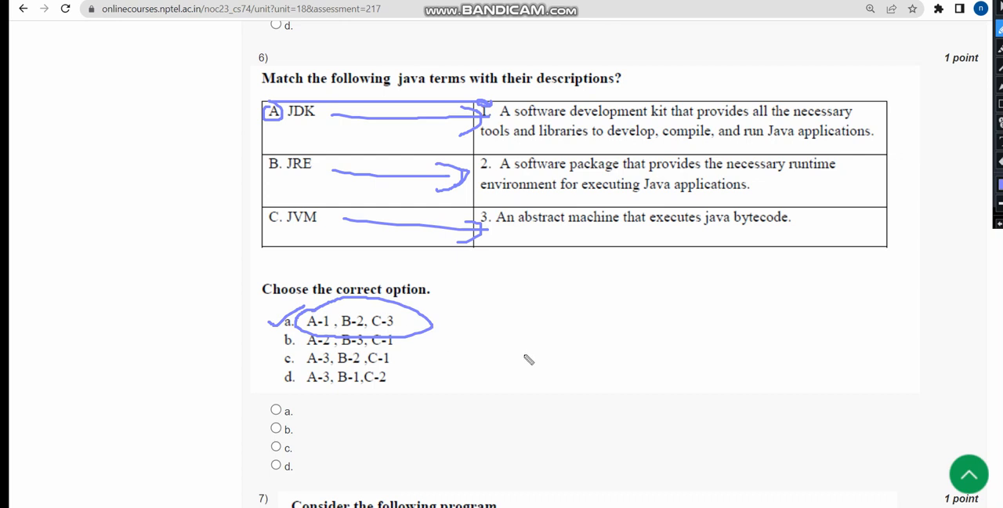
Choose option a, A-1, B-2, C-3, as question 6's answer.
scroll(down, 3)
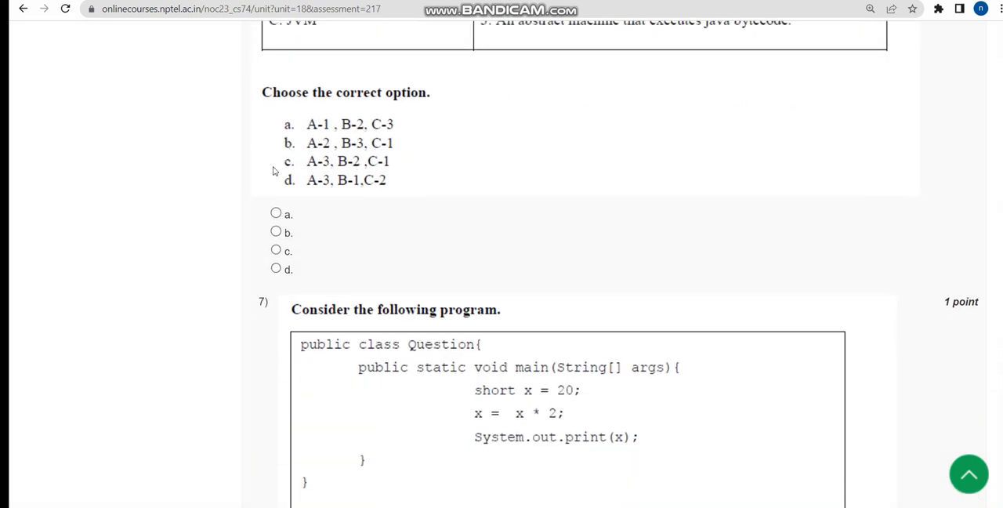
click(275, 213)
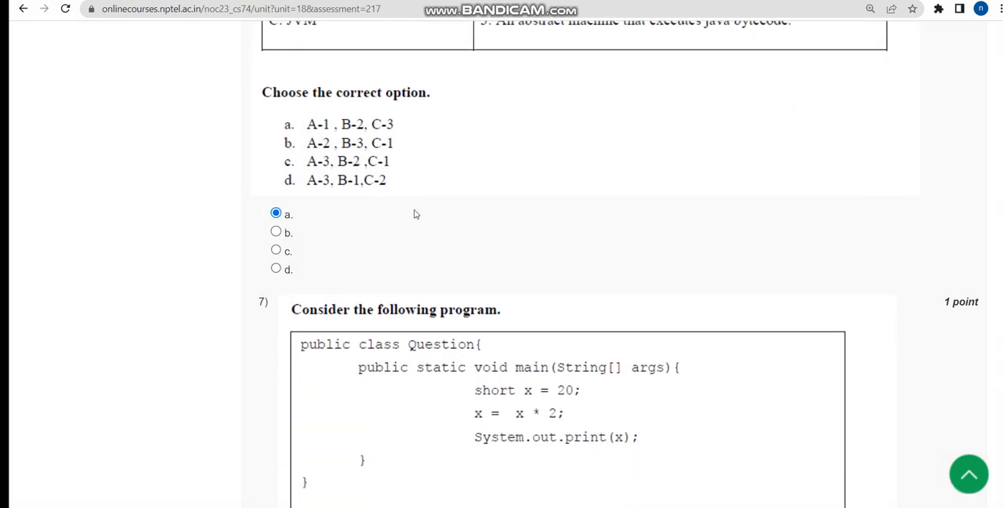
scroll(down, 3)
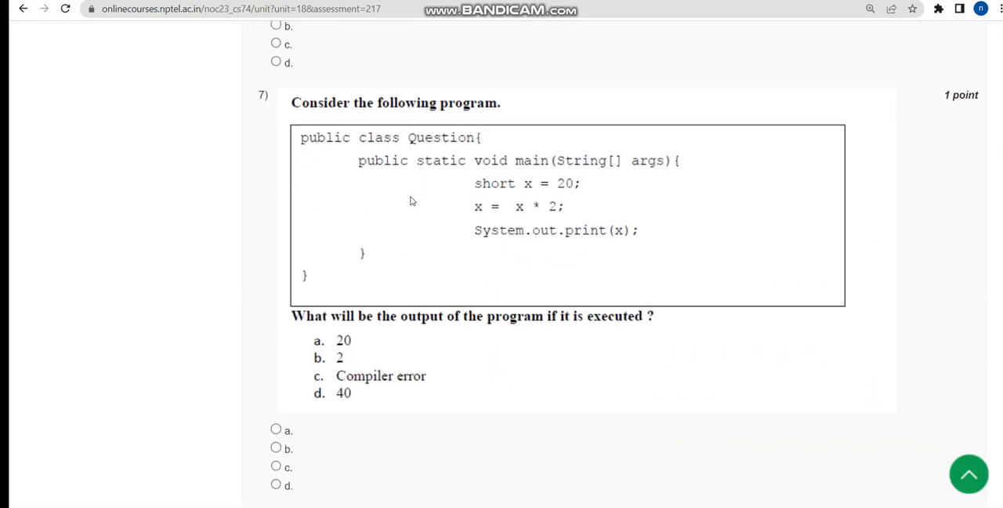
Mark option c for questions 7 and 8: Compiler error and false.
scroll(down, 3)
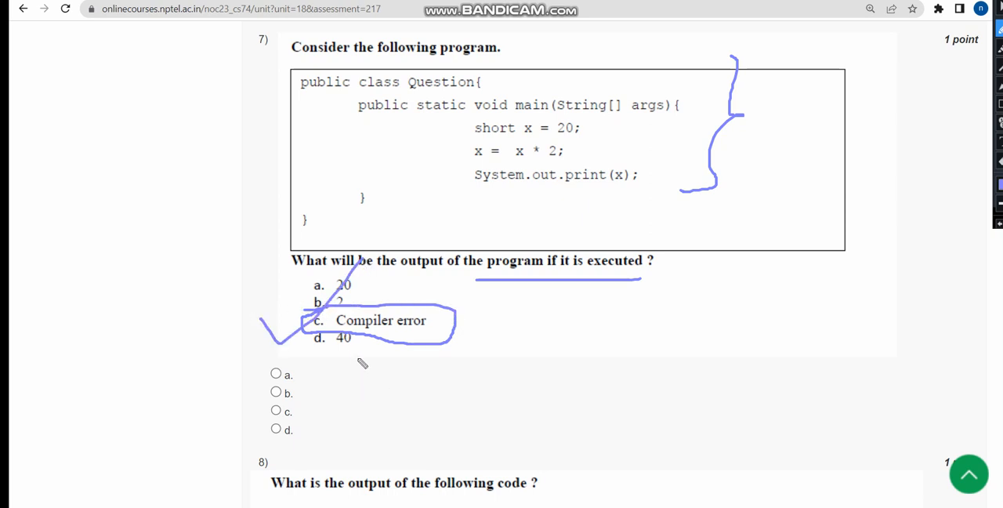
scroll(down, 3)
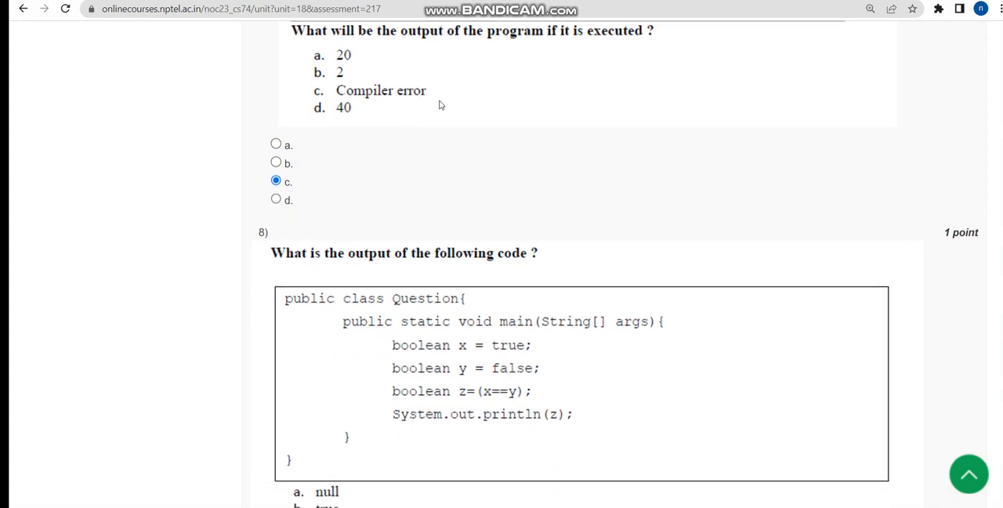
scroll(down, 3)
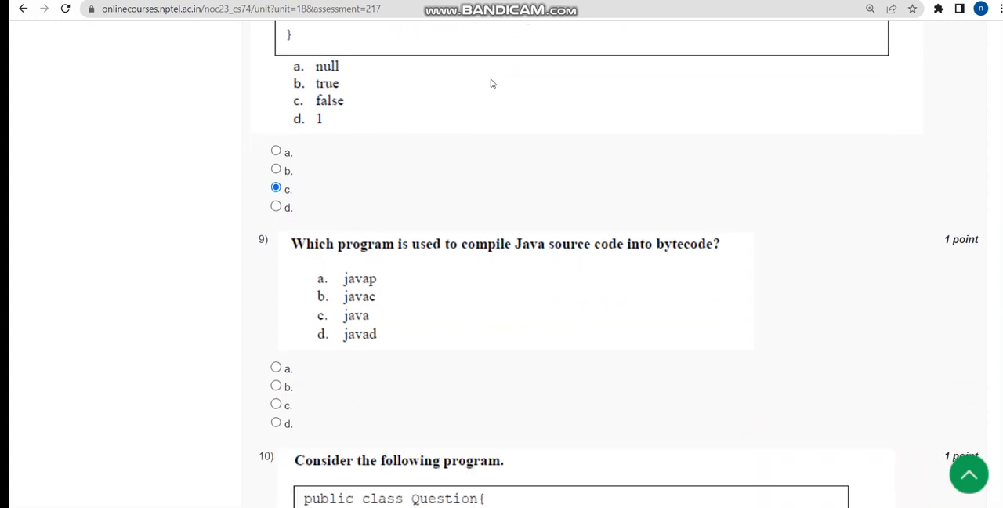
Mark option c (java) for question 9 and option a (50) for question 10.
scroll(down, 3)
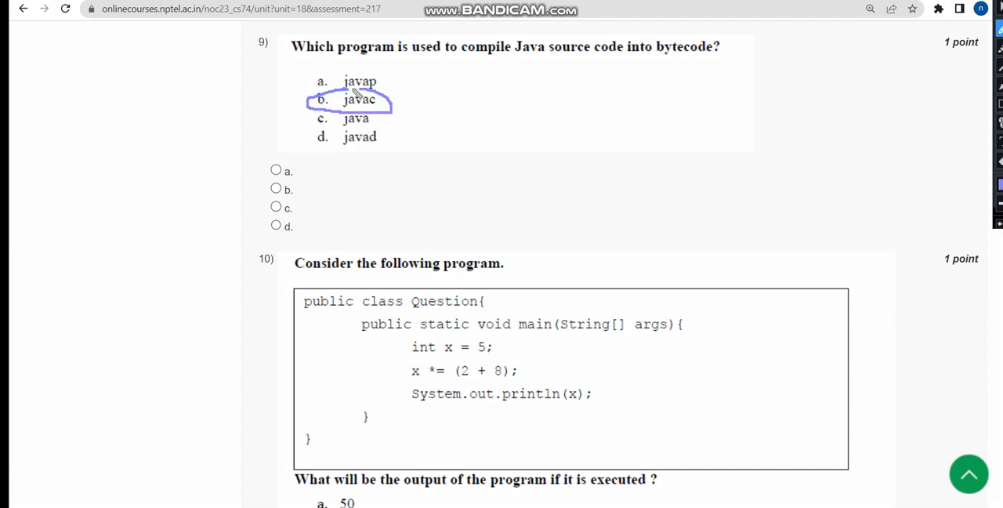
mouse_move(301, 213)
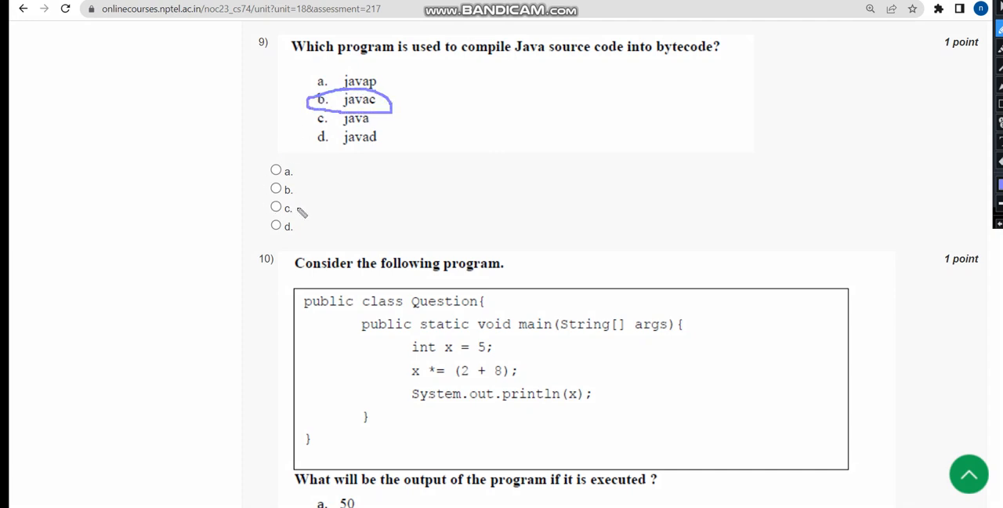
click(275, 207)
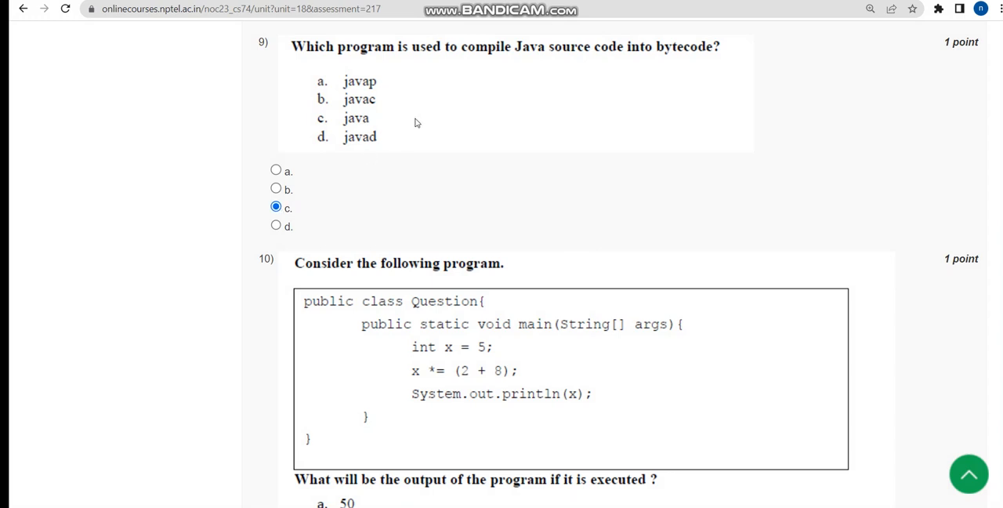
scroll(down, 3)
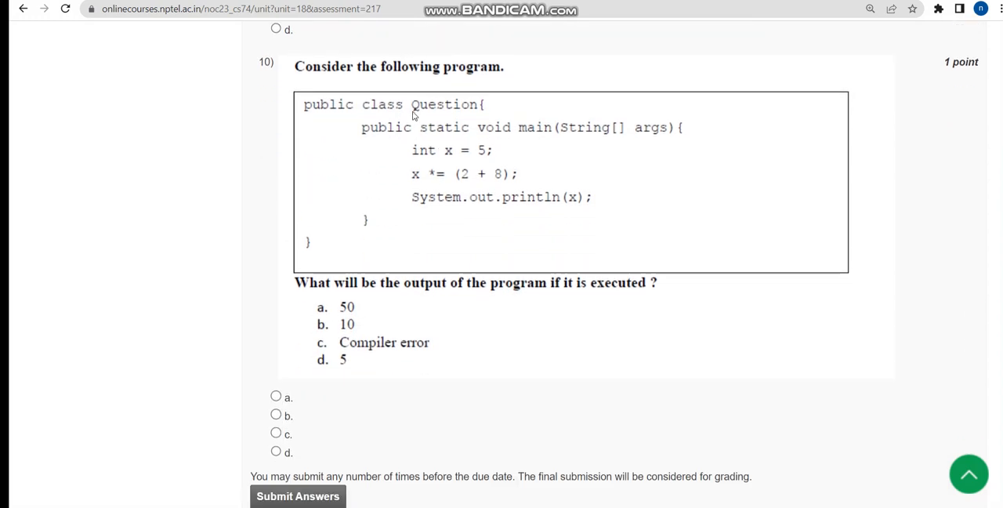
mouse_move(423, 313)
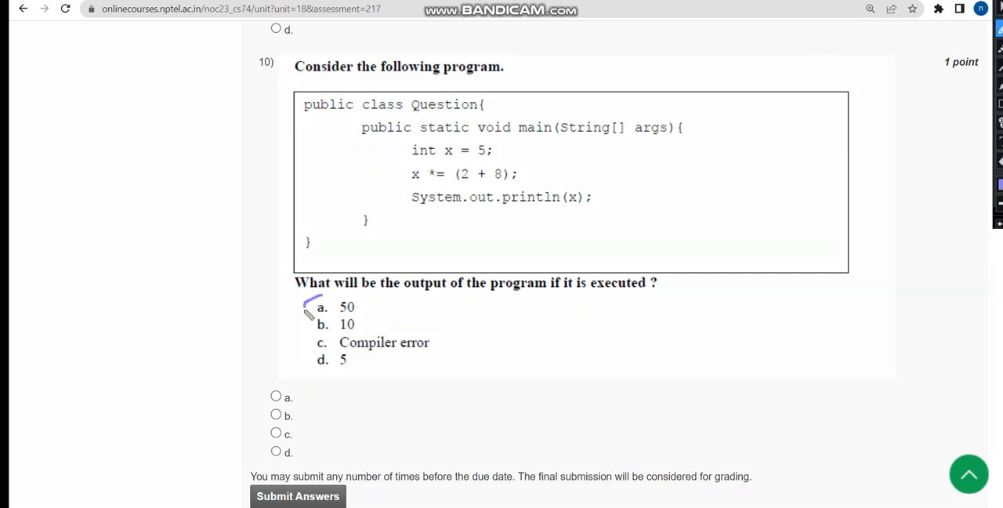
drag(300, 314, 360, 306)
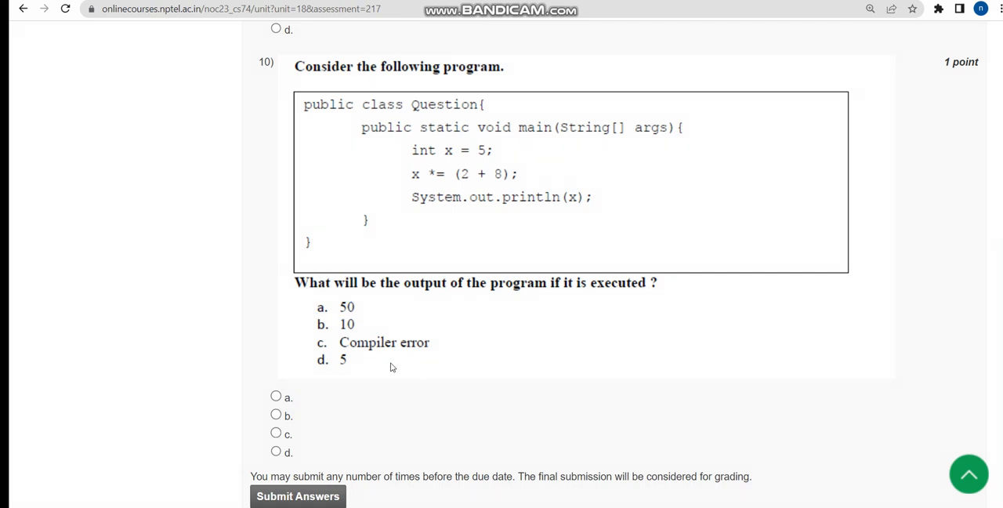
click(275, 395)
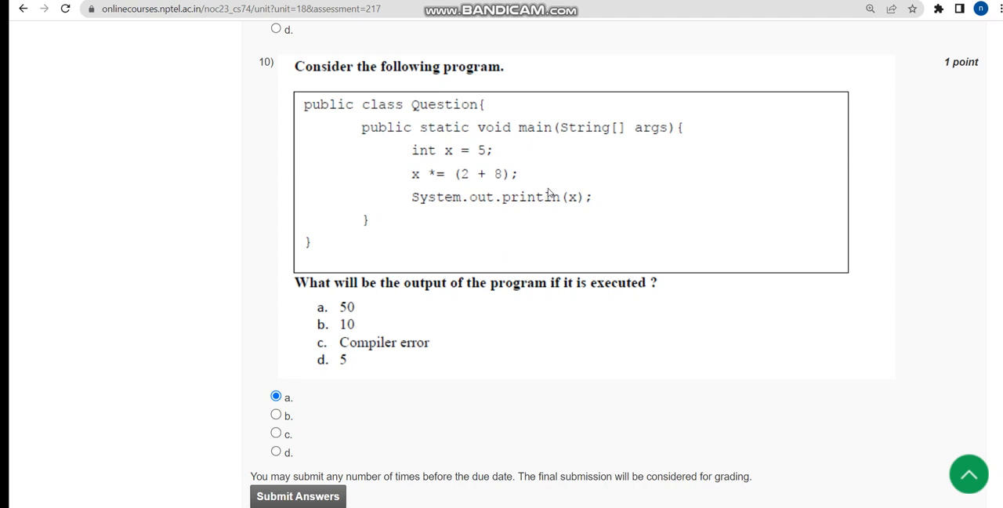
mouse_move(544, 191)
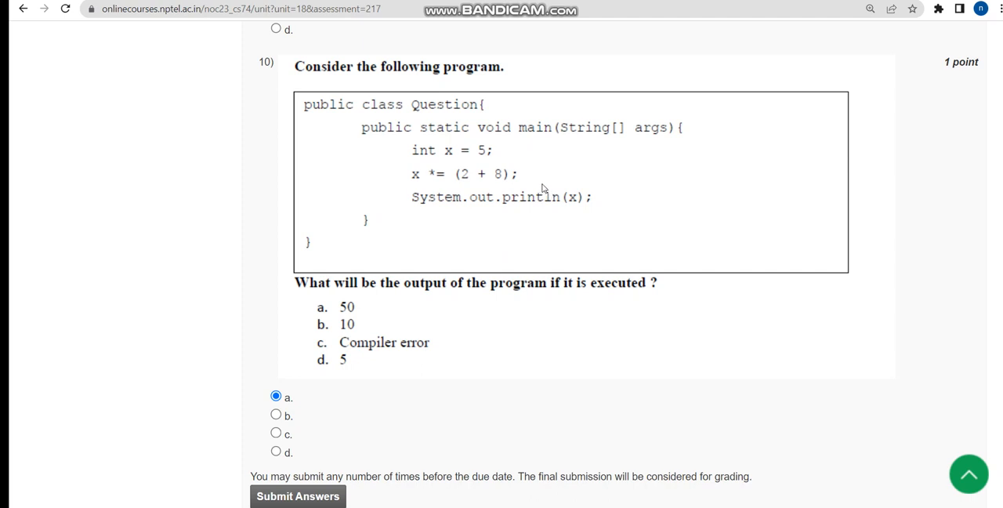
mouse_move(877, 144)
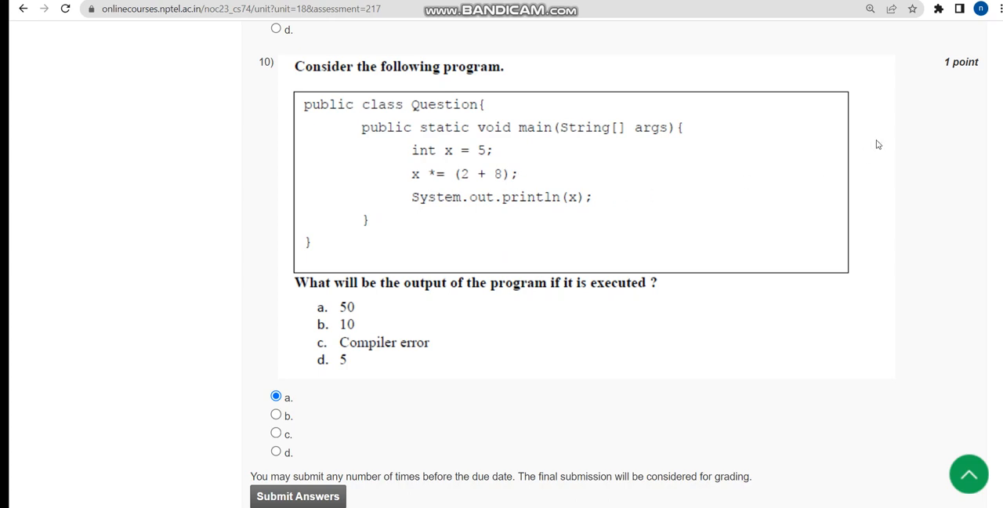